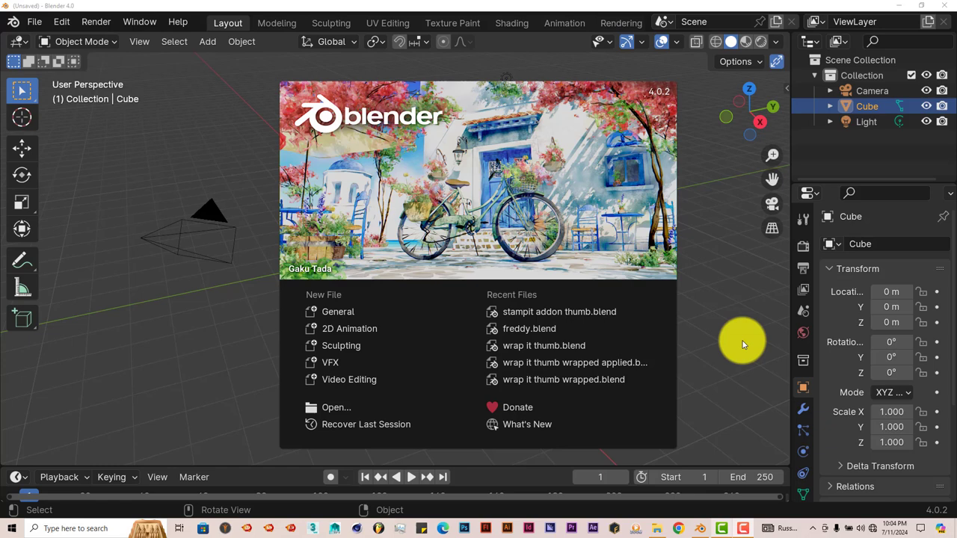
{"action": "mouse_move", "coordinate": [735, 373]}
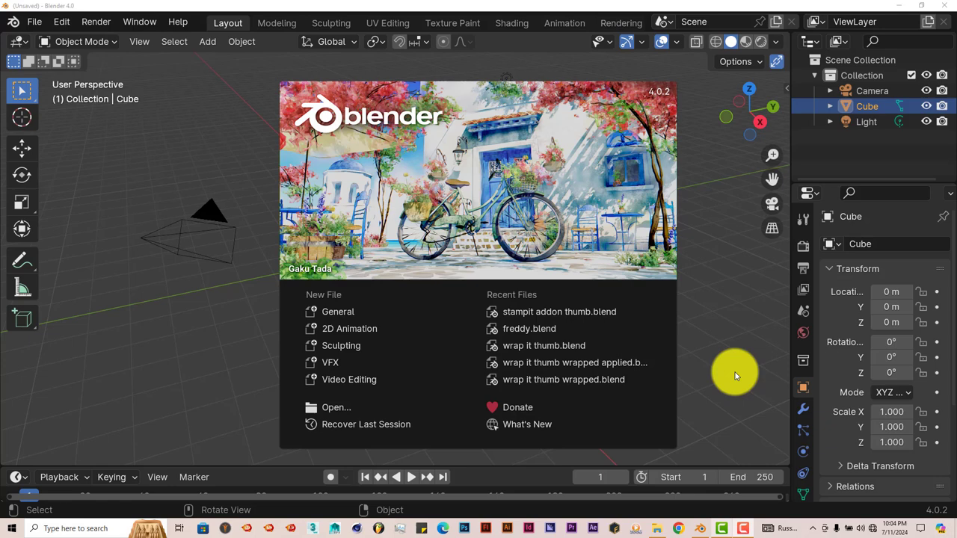
{"action": "mouse_move", "coordinate": [718, 329]}
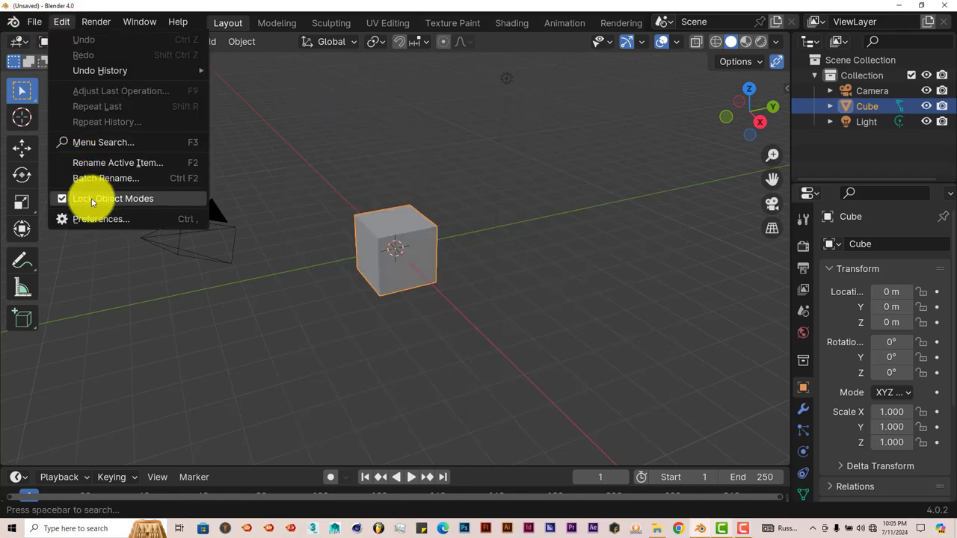
Step: Confirm in Preferences > Add-ons that Easy Wake is enabled, then close Preferences
{"action": "left_click", "coordinate": [101, 218]}
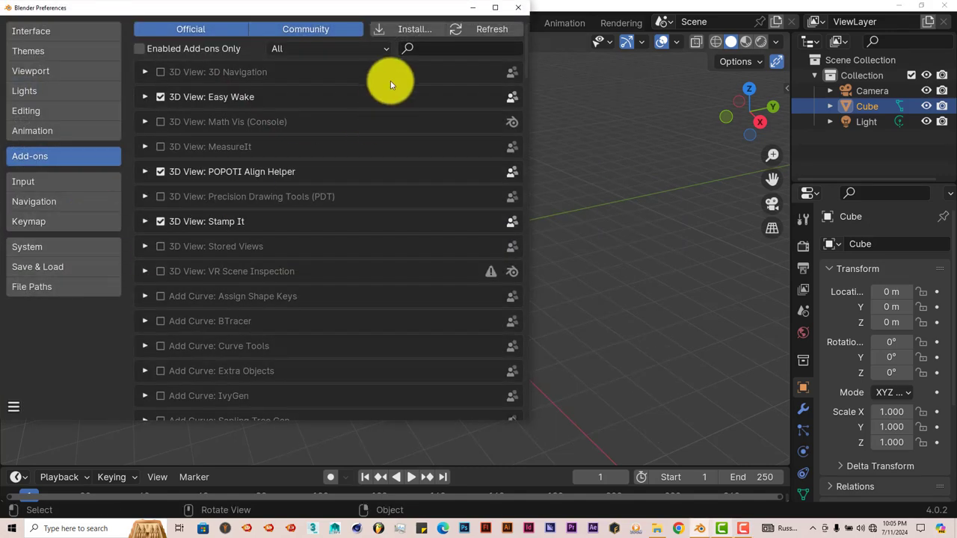
{"action": "left_click", "coordinate": [414, 28]}
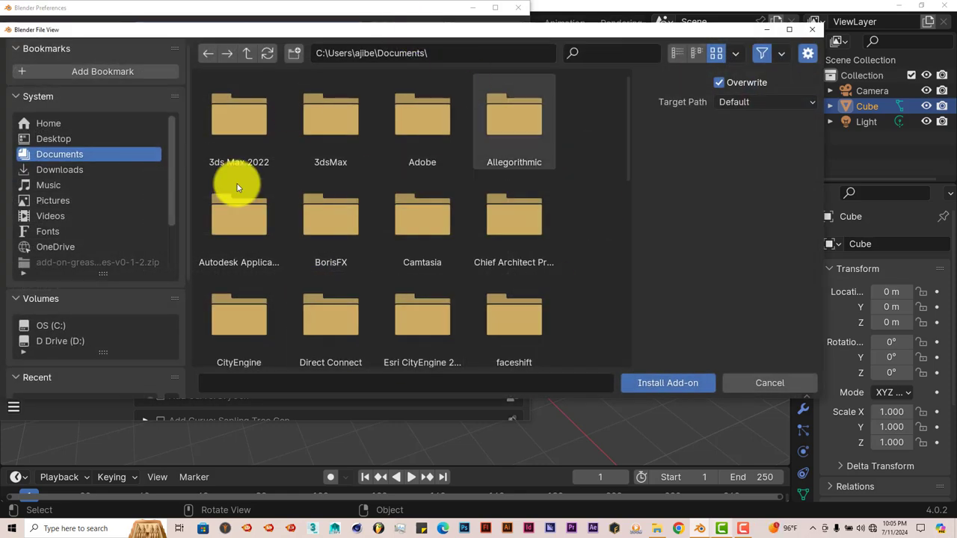
{"action": "mouse_move", "coordinate": [561, 292]}
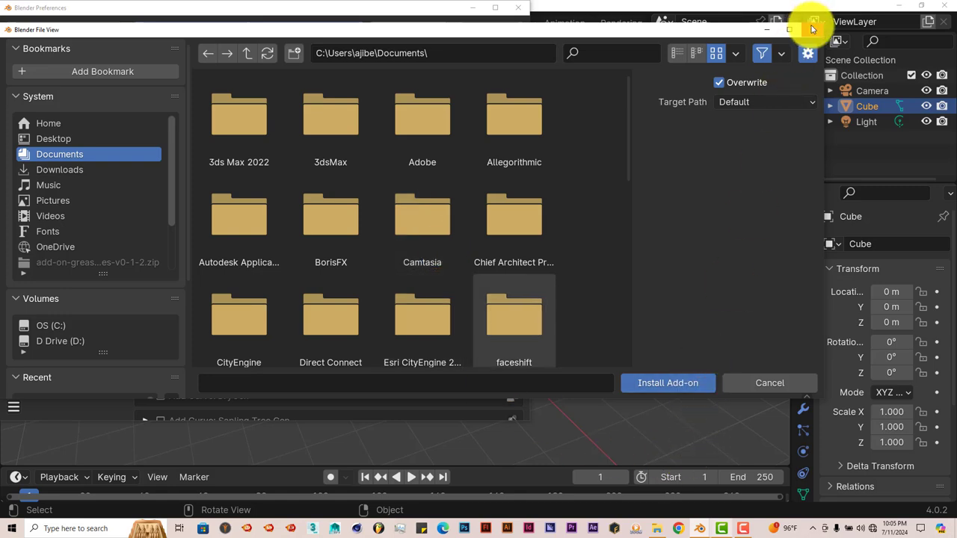
{"action": "left_click", "coordinate": [769, 382]}
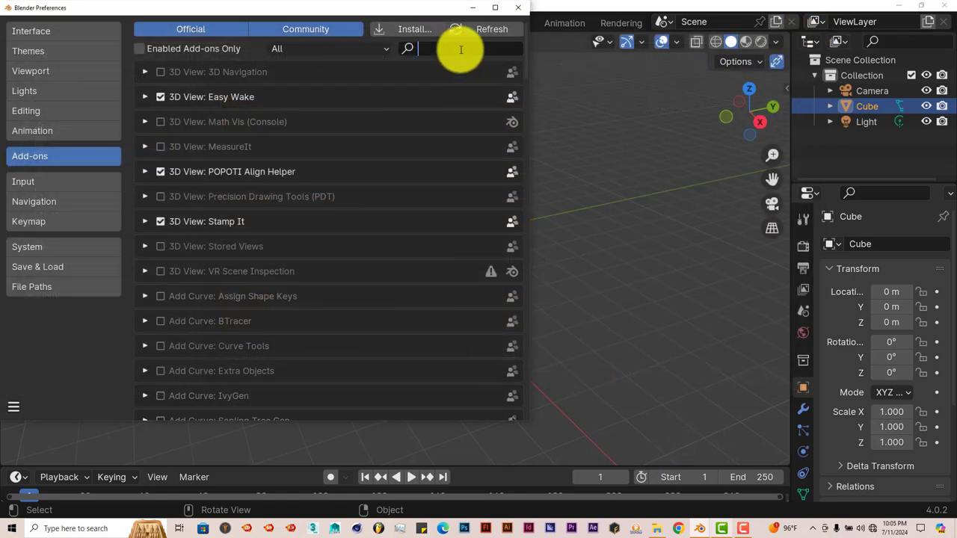
{"action": "type", "text": "easy"}
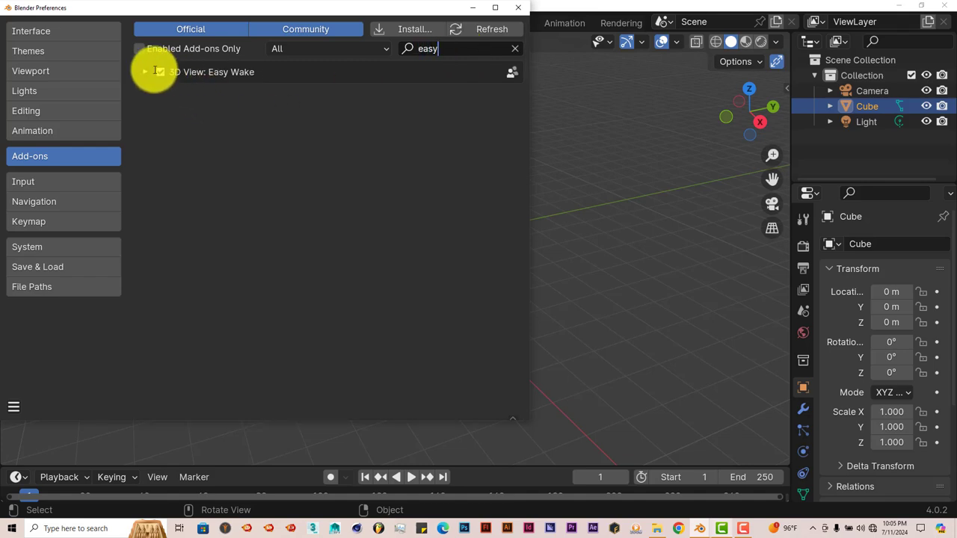
{"action": "left_click", "coordinate": [518, 8]}
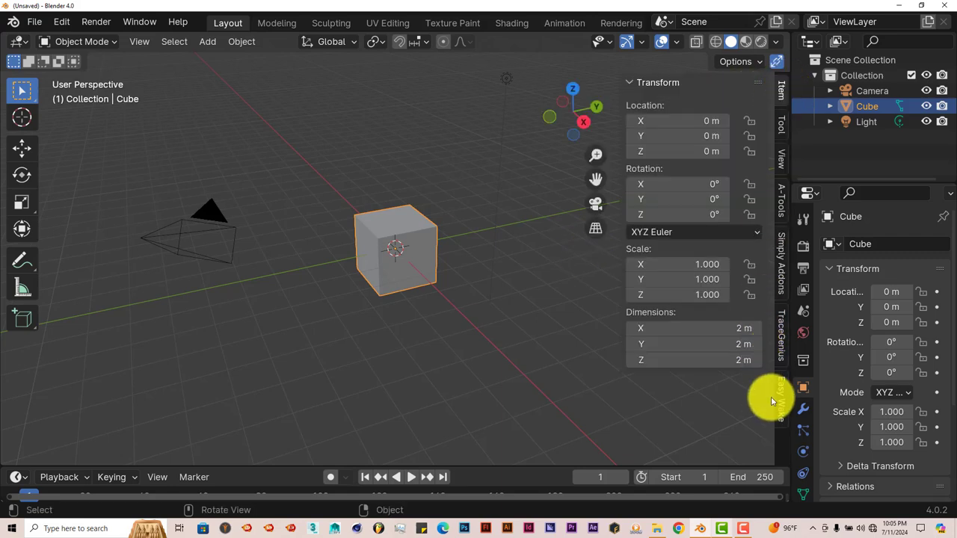
Step: Switch the sidebar to the Easy Wake tab and zoom out and orbit around the cube
{"action": "left_click", "coordinate": [781, 398]}
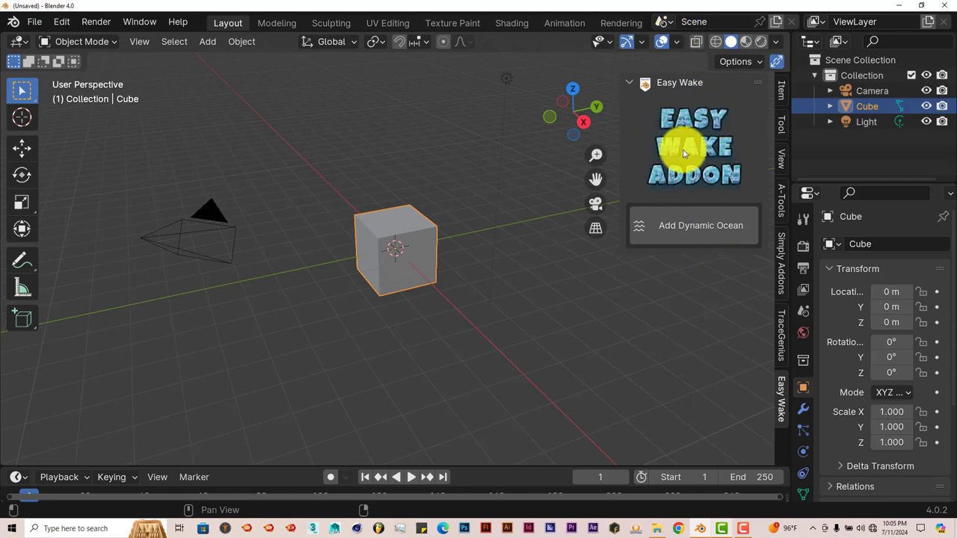
{"action": "left_click_drag", "start_coordinate": [682, 153], "coordinate": [432, 386]}
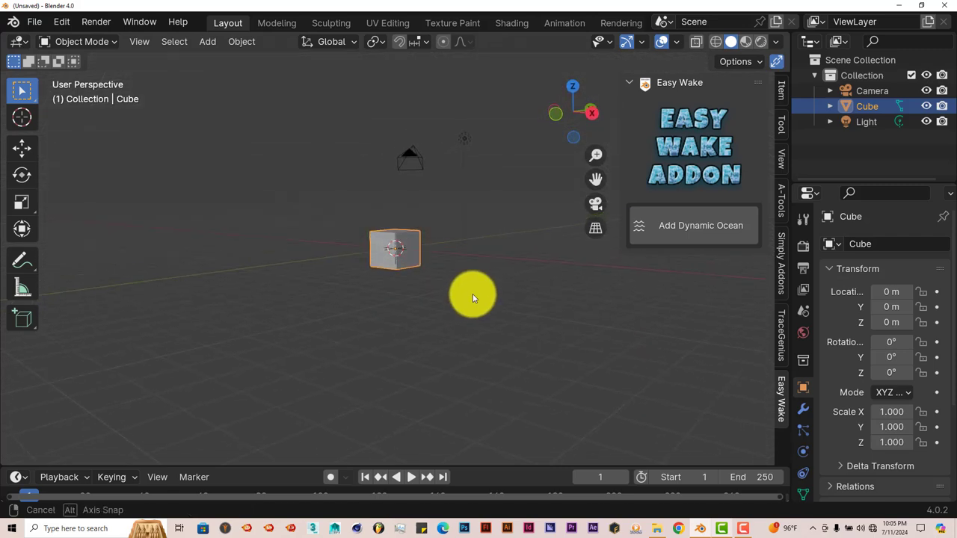
{"action": "left_click_drag", "start_coordinate": [473, 298], "coordinate": [435, 326]}
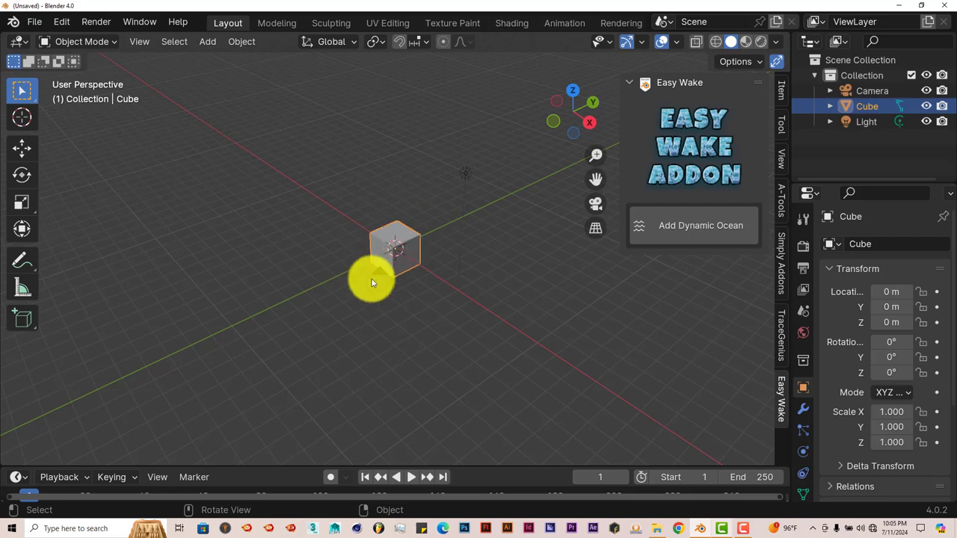
{"action": "mouse_move", "coordinate": [505, 433]}
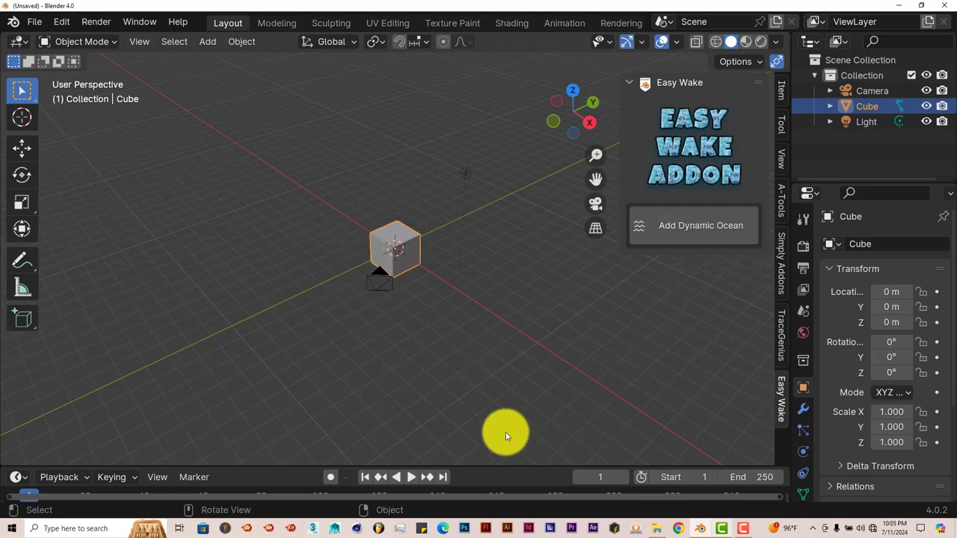
{"action": "mouse_move", "coordinate": [413, 382]}
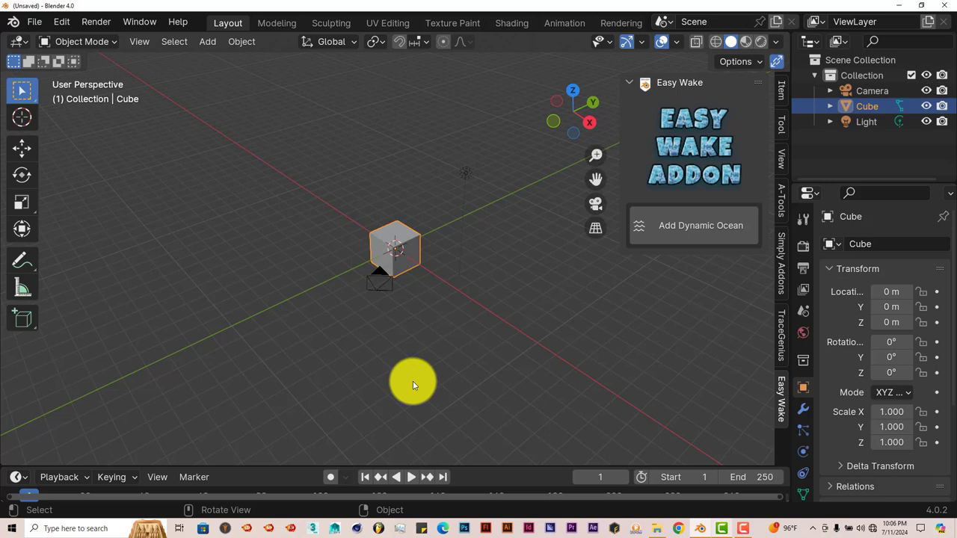
{"action": "mouse_move", "coordinate": [331, 186]}
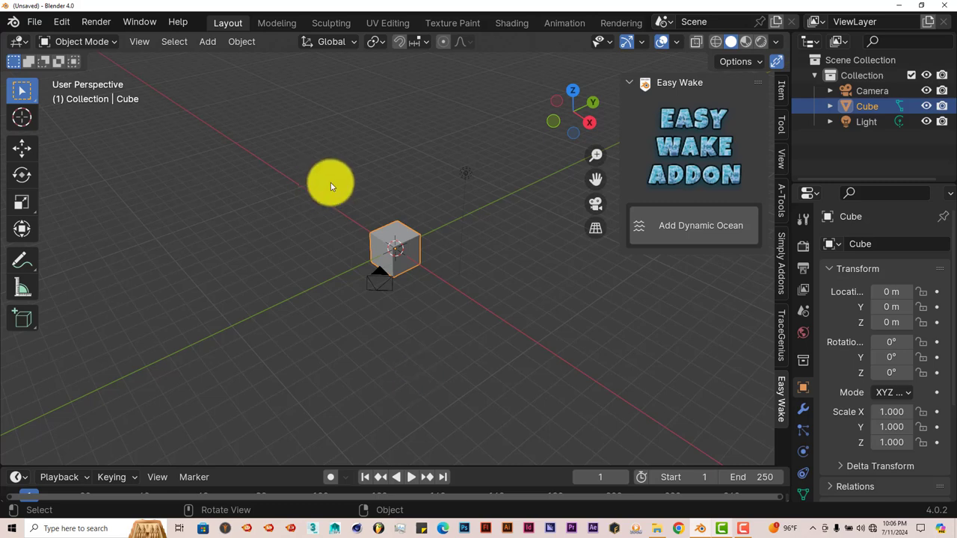
{"action": "left_click_drag", "start_coordinate": [331, 186], "coordinate": [412, 279]}
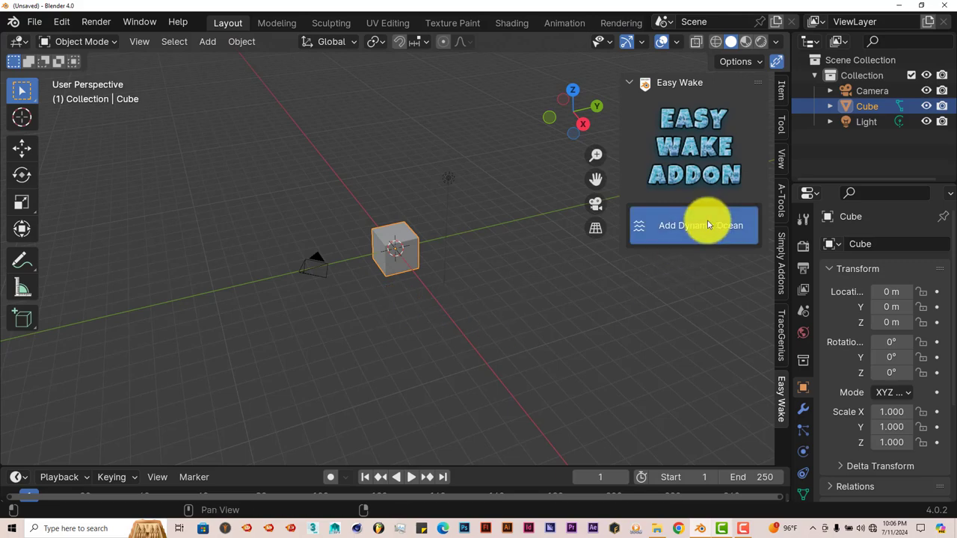
Step: Add a dynamic ocean with the cube as ship and inspect it from the side
{"action": "left_click", "coordinate": [701, 225]}
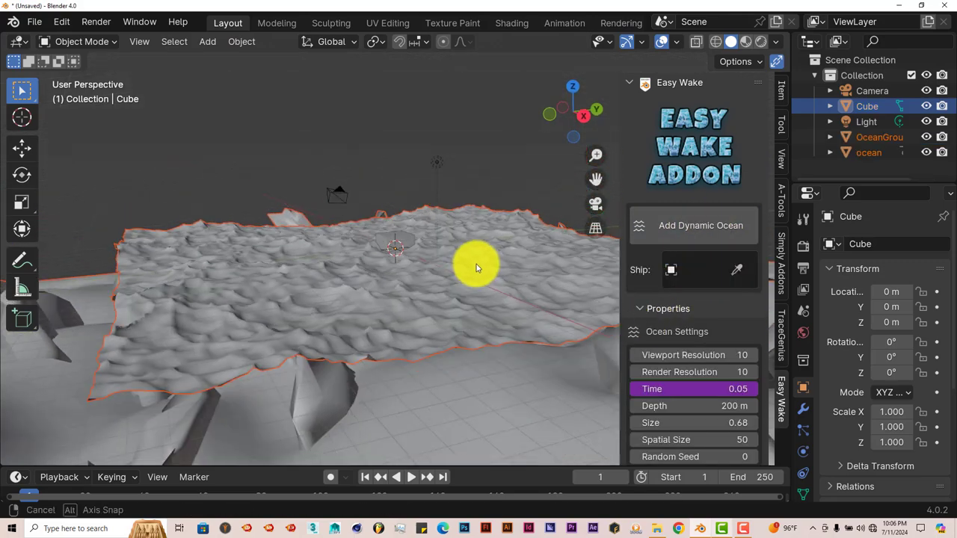
{"action": "left_click_drag", "start_coordinate": [479, 267], "coordinate": [483, 289]}
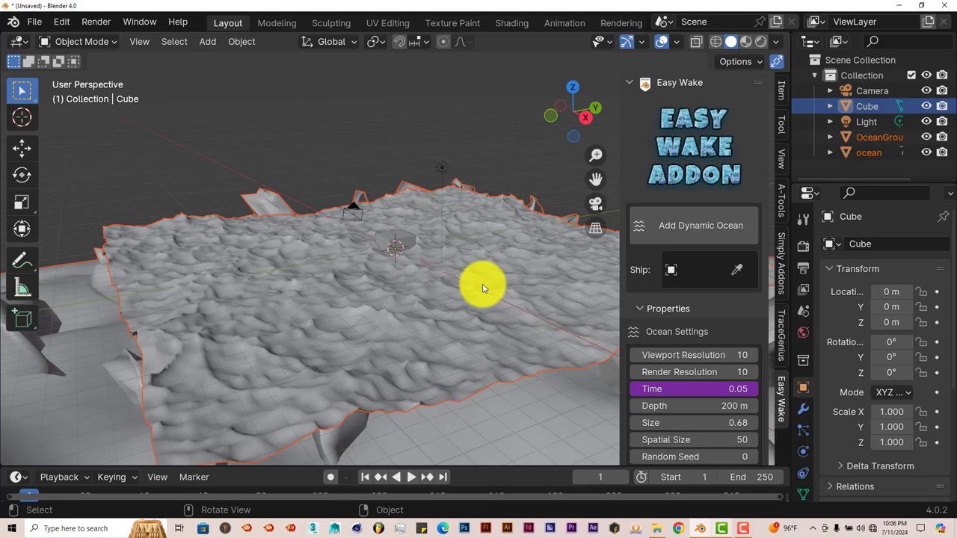
{"action": "left_click_drag", "start_coordinate": [482, 289], "coordinate": [418, 374]}
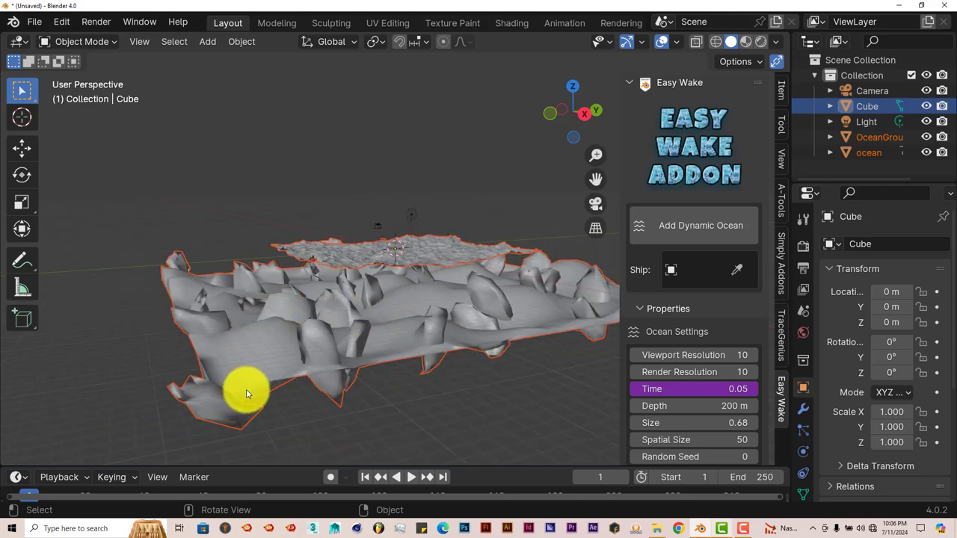
{"action": "mouse_move", "coordinate": [476, 314]}
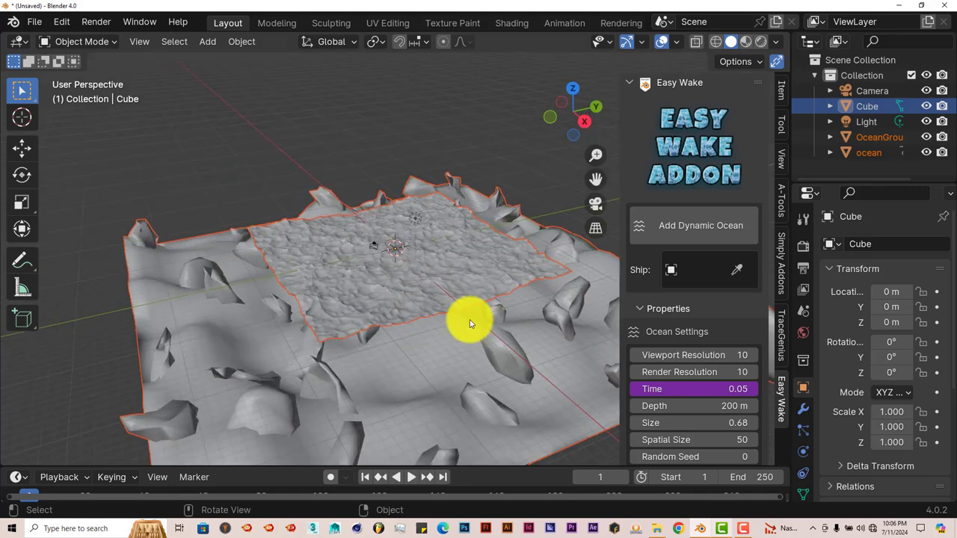
{"action": "mouse_move", "coordinate": [359, 269]}
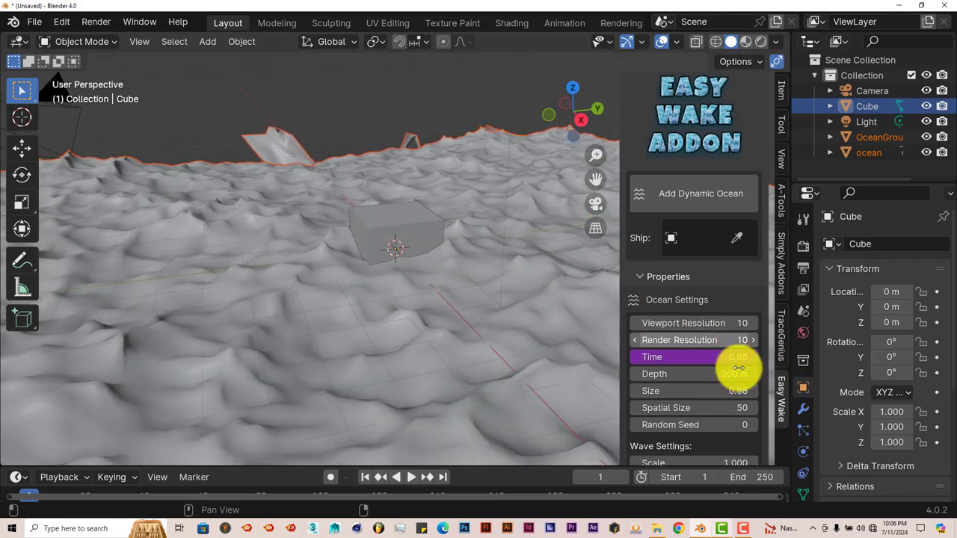
{"action": "scroll", "scroll_direction": "down", "scroll_amount": 3}
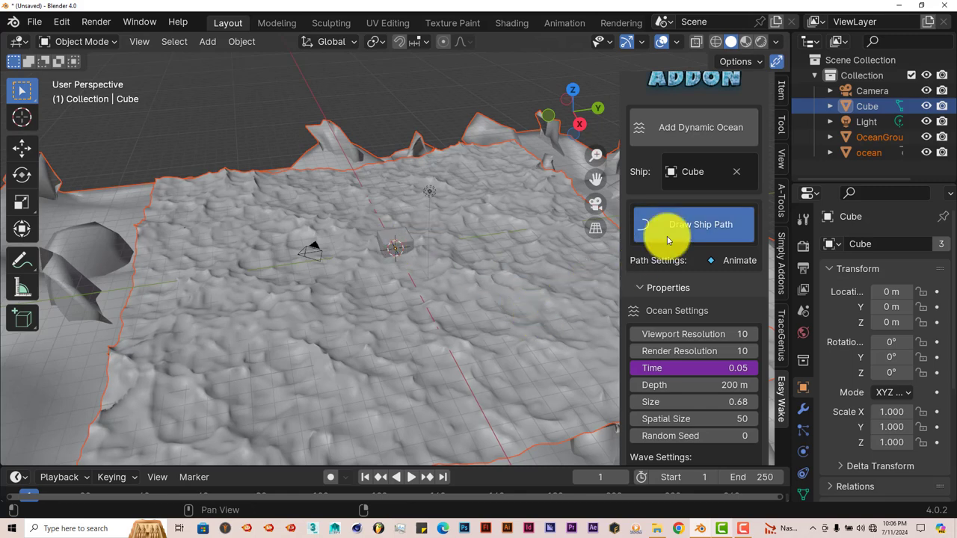
Step: Draw a ship path on the ocean and play the cube moving along it
{"action": "left_click", "coordinate": [693, 224]}
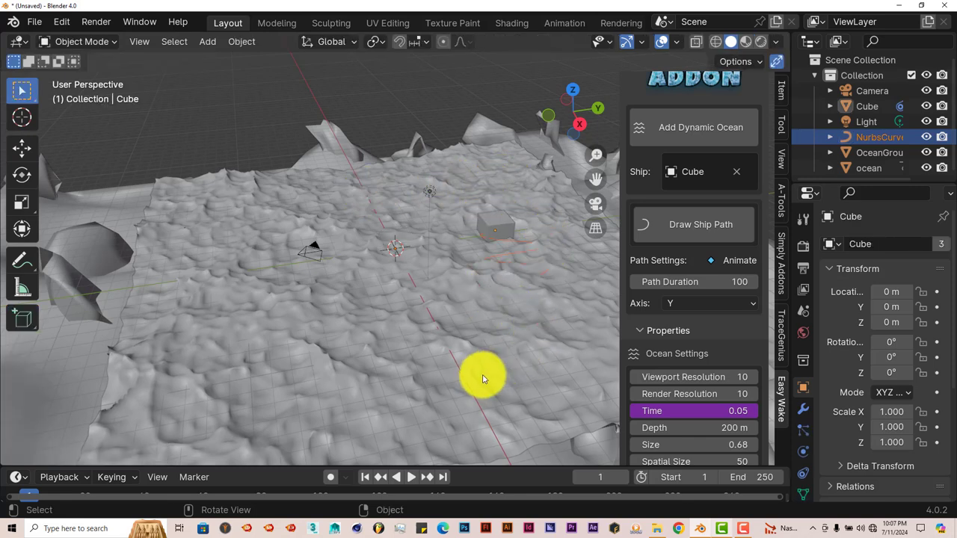
{"action": "left_click", "coordinate": [411, 477]}
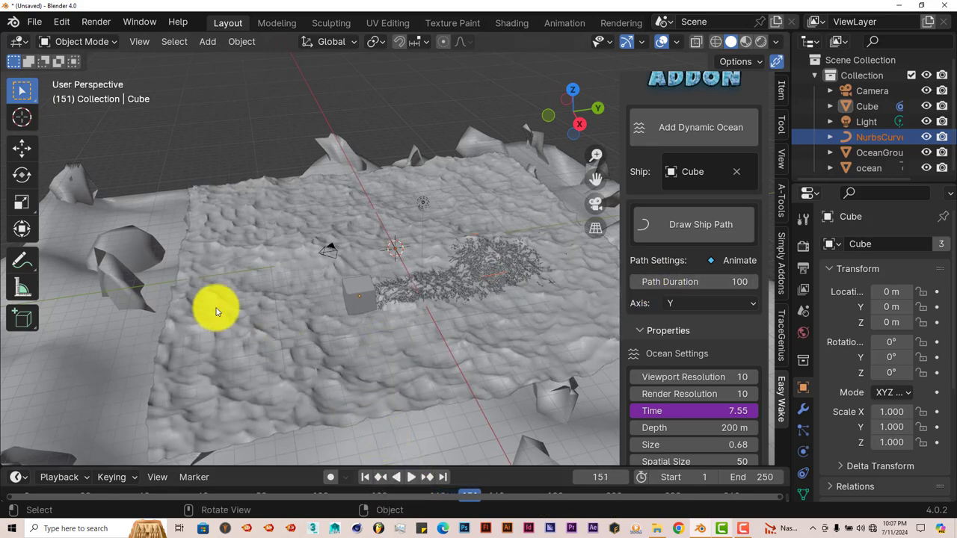
{"action": "mouse_move", "coordinate": [366, 295]}
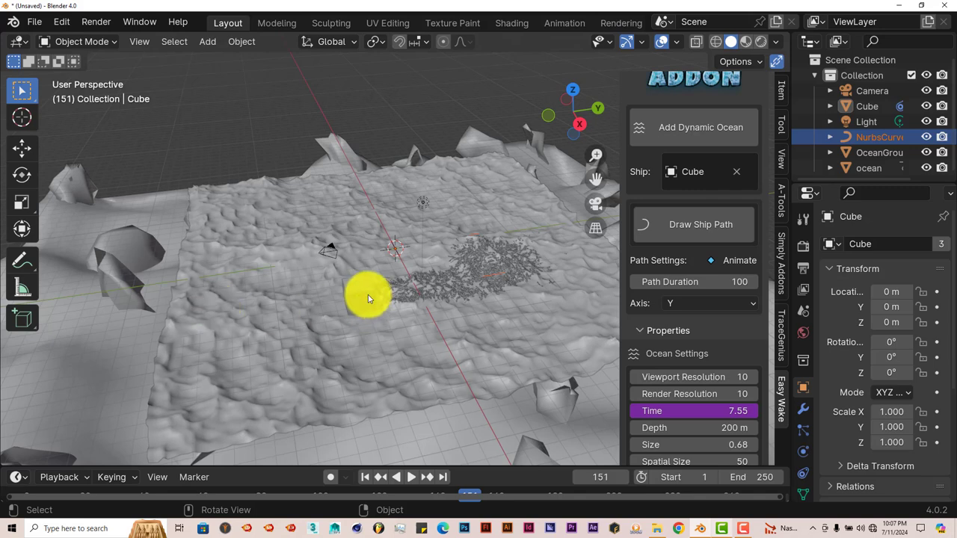
{"action": "mouse_move", "coordinate": [371, 163]}
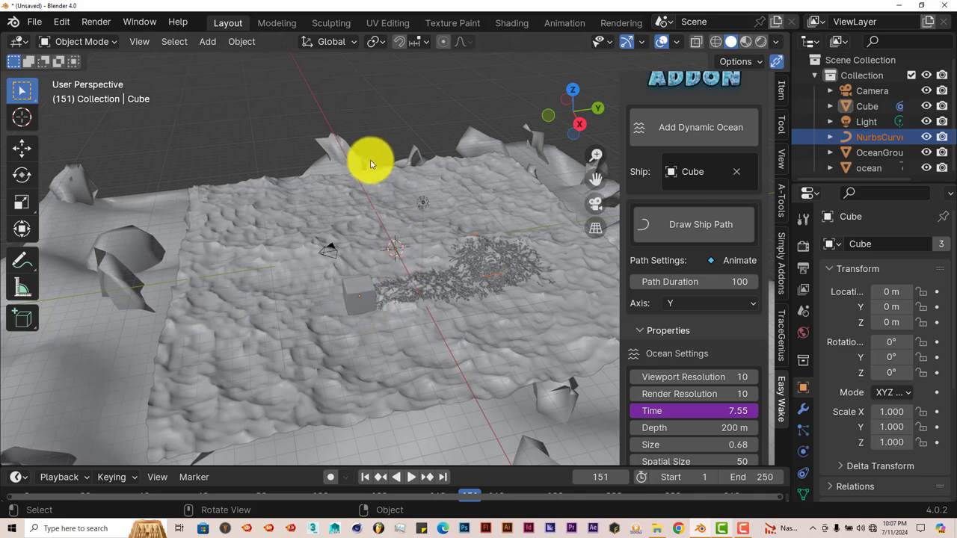
{"action": "mouse_move", "coordinate": [82, 47]}
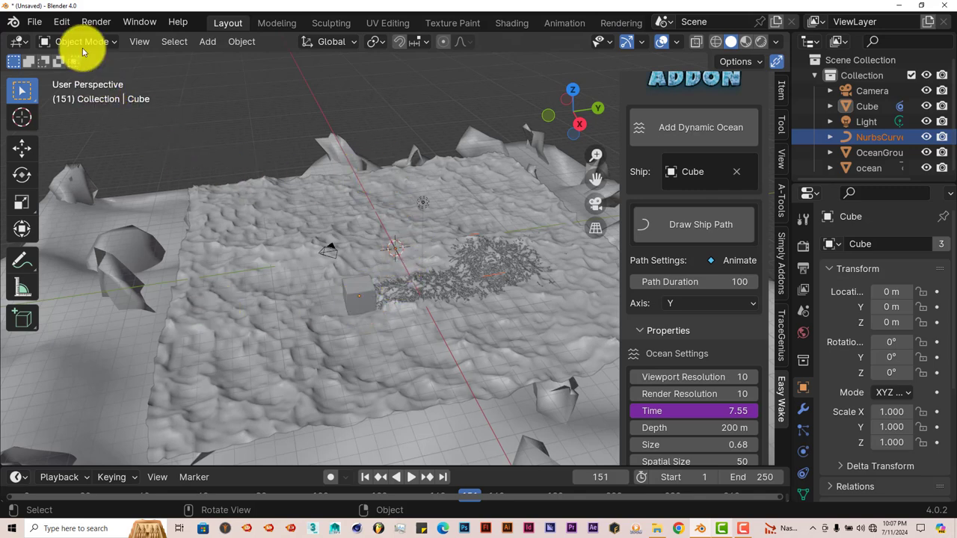
Step: Start a new file without saving and move the cube to X −26.6 m
{"action": "left_click", "coordinate": [34, 21]}
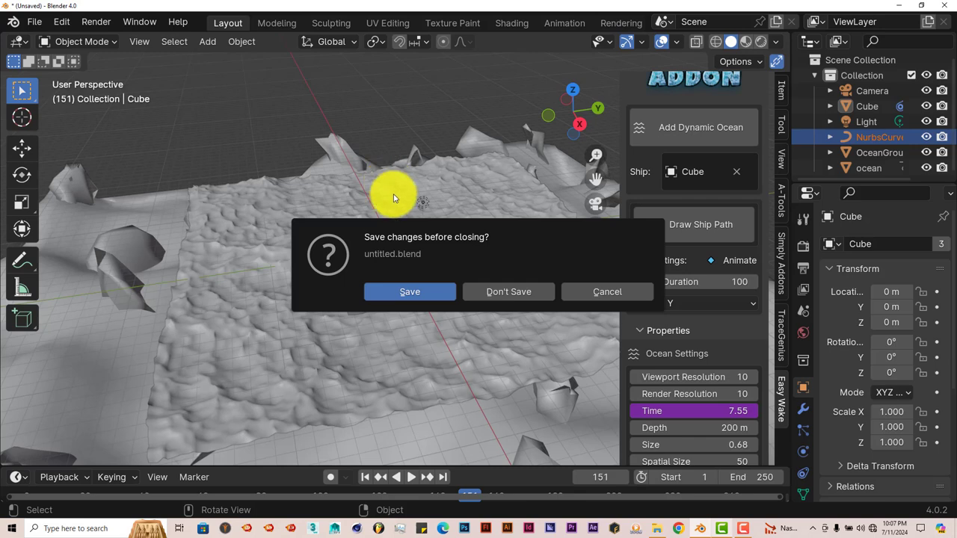
{"action": "mouse_move", "coordinate": [686, 395]}
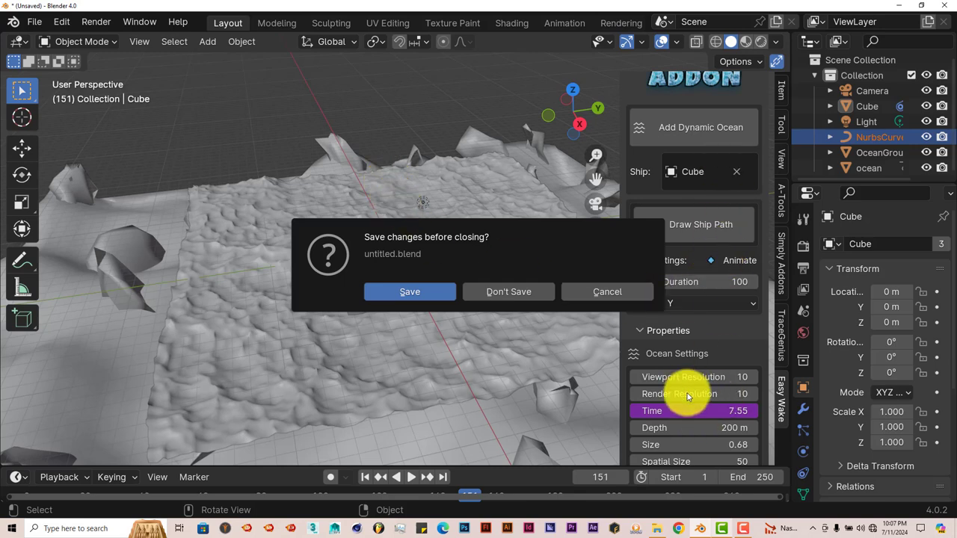
{"action": "left_click", "coordinate": [509, 292]}
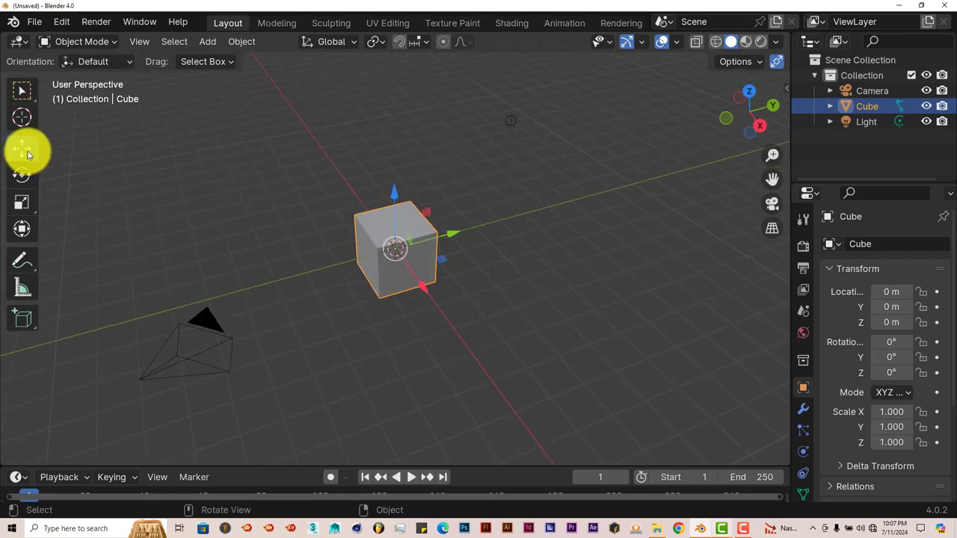
{"action": "left_click", "coordinate": [21, 148]}
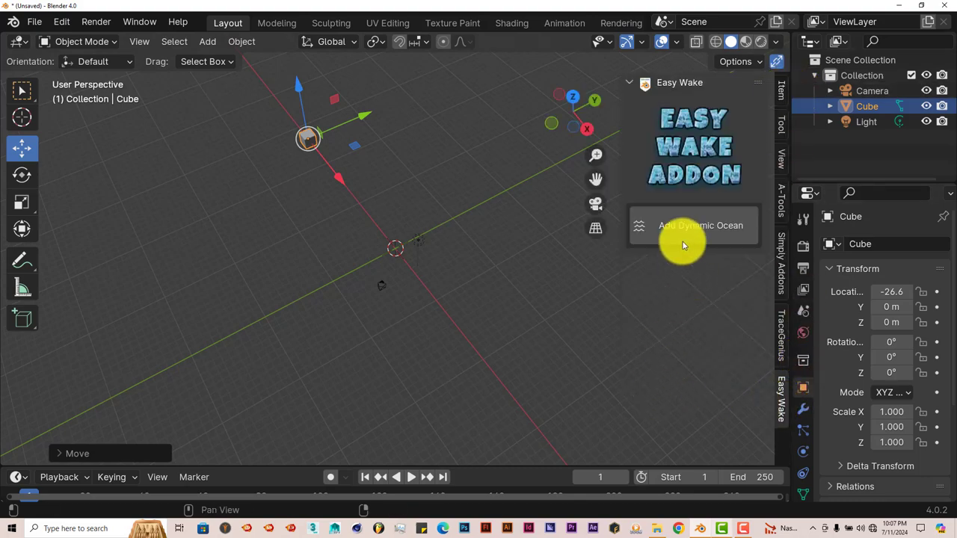
Step: Add a dynamic ocean, set the Cube as ship, and draw its path
{"action": "left_click", "coordinate": [700, 225]}
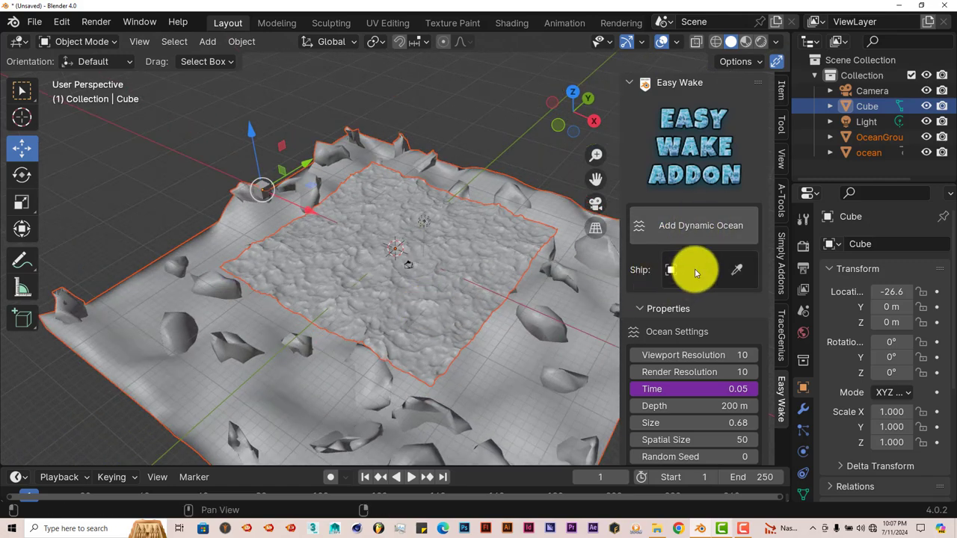
{"action": "left_click", "coordinate": [736, 269]}
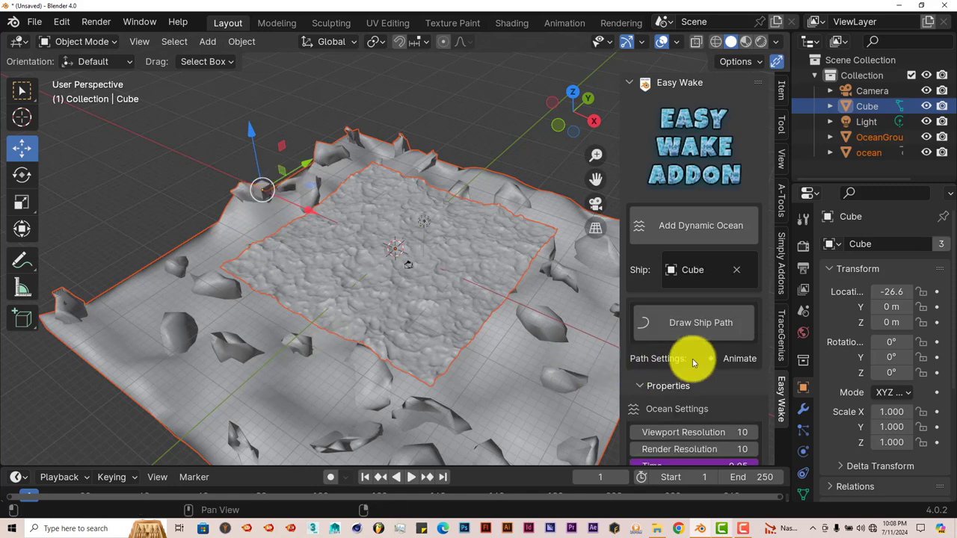
{"action": "left_click", "coordinate": [700, 323]}
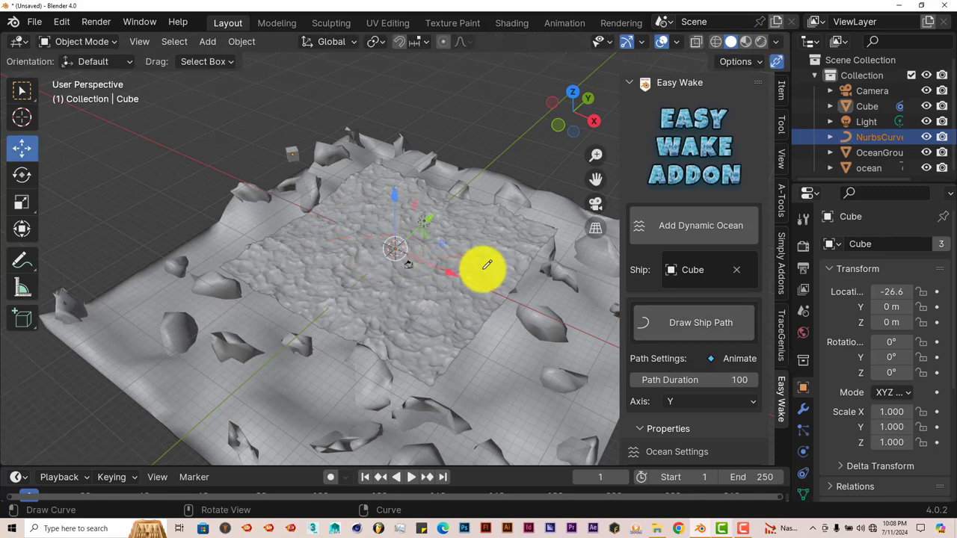
Step: Play and stop the ship test, then start a new file without saving
{"action": "left_click", "coordinate": [412, 477]}
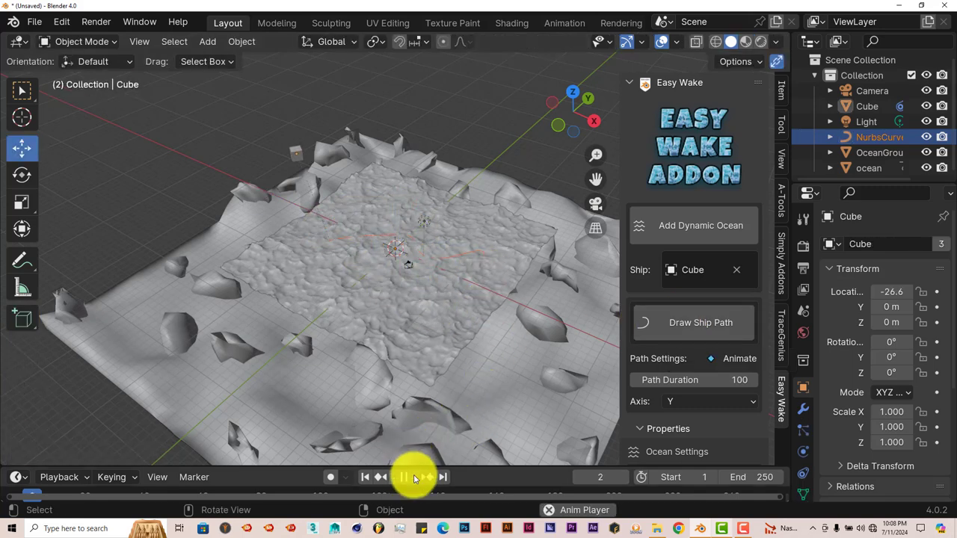
{"action": "left_click", "coordinate": [402, 476]}
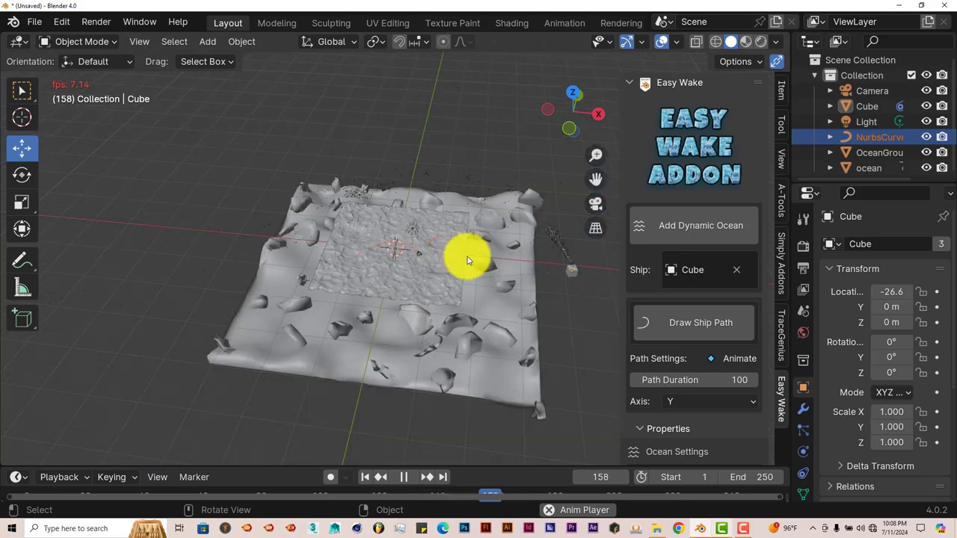
{"action": "left_click", "coordinate": [366, 477]}
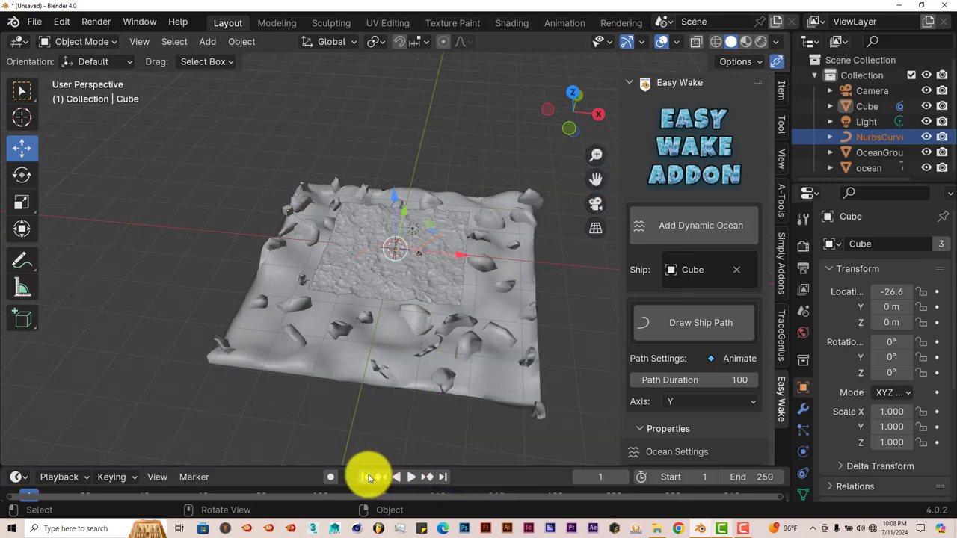
{"action": "left_click", "coordinate": [34, 21]}
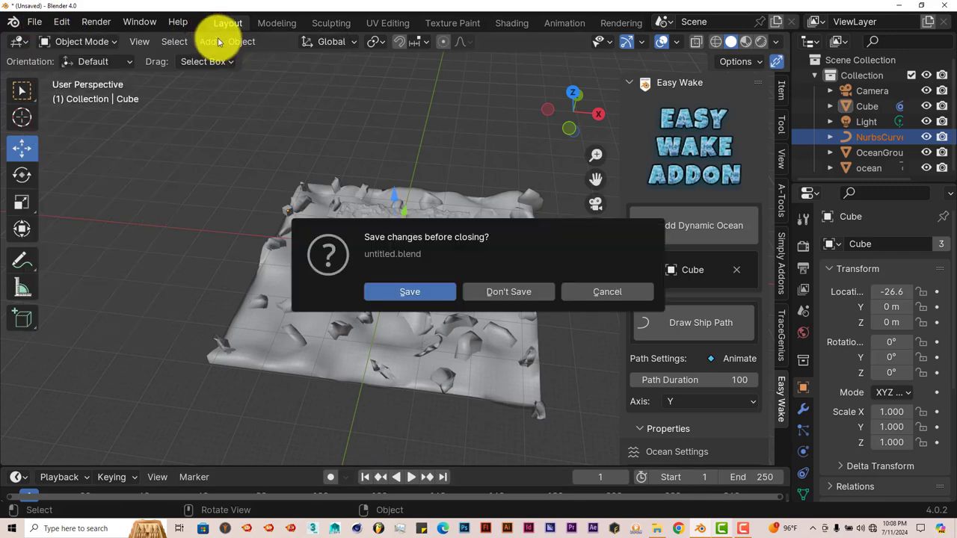
{"action": "left_click", "coordinate": [508, 291]}
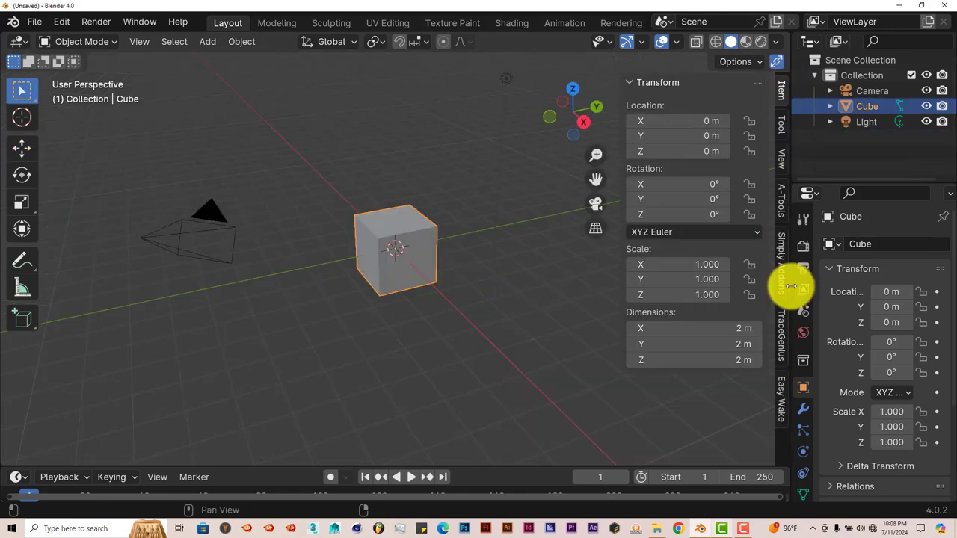
Step: Add a dynamic ocean with the cube as ship, draw a curved path, and play partway
{"action": "left_click", "coordinate": [699, 225]}
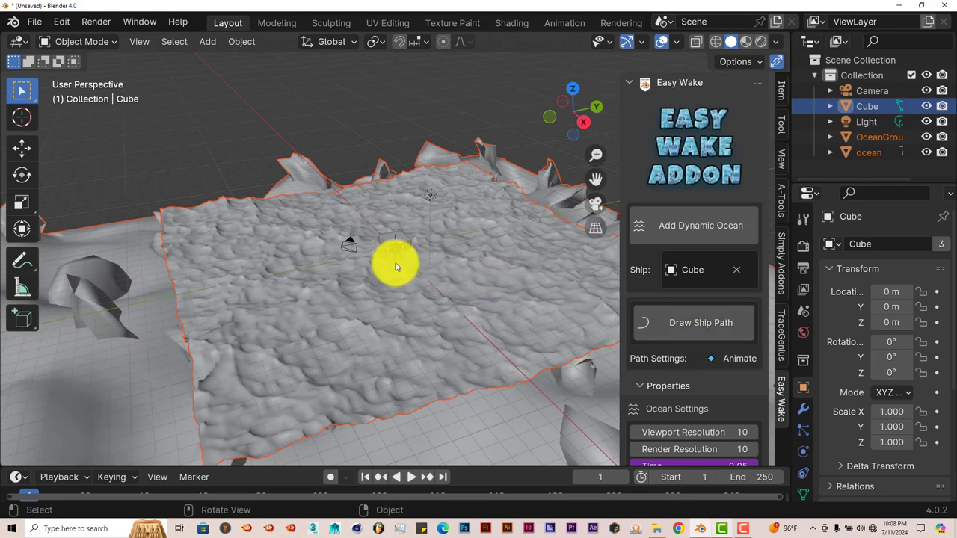
{"action": "left_click", "coordinate": [700, 322]}
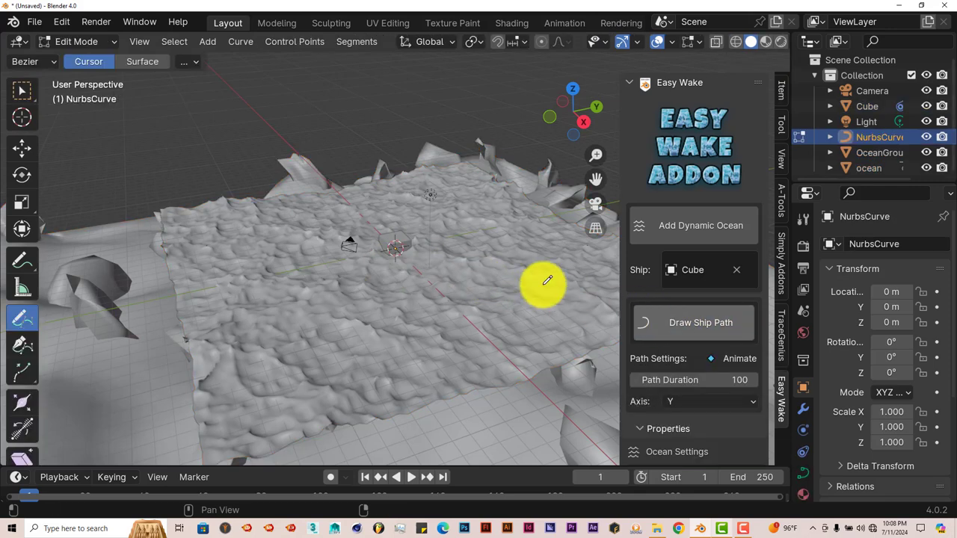
{"action": "left_click_drag", "start_coordinate": [546, 283], "coordinate": [512, 314]}
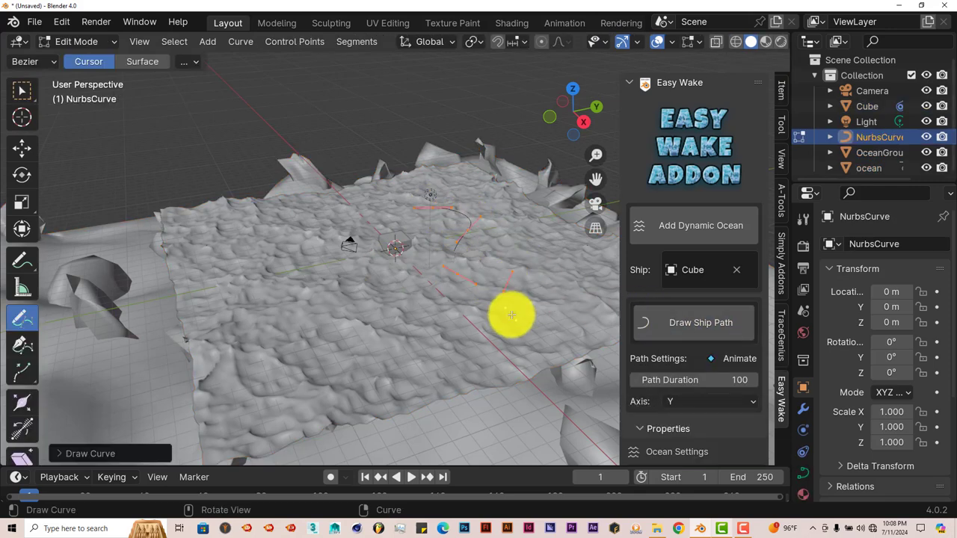
{"action": "left_click", "coordinate": [410, 477]}
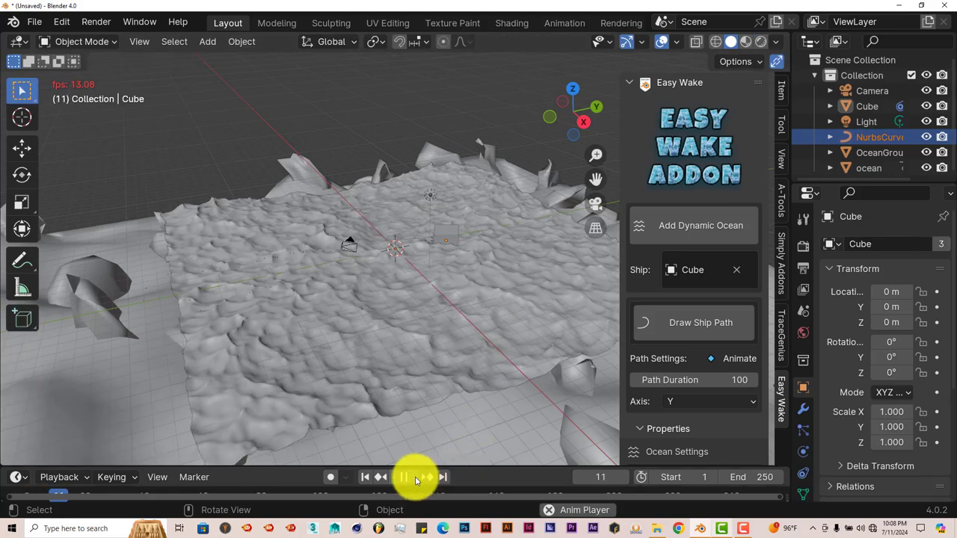
{"action": "left_click", "coordinate": [404, 477]}
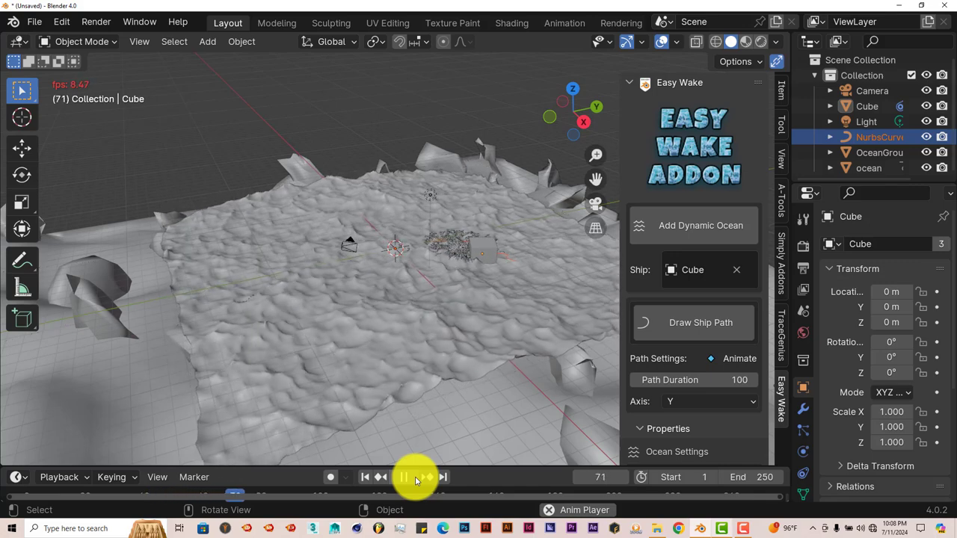
{"action": "left_click", "coordinate": [403, 477]}
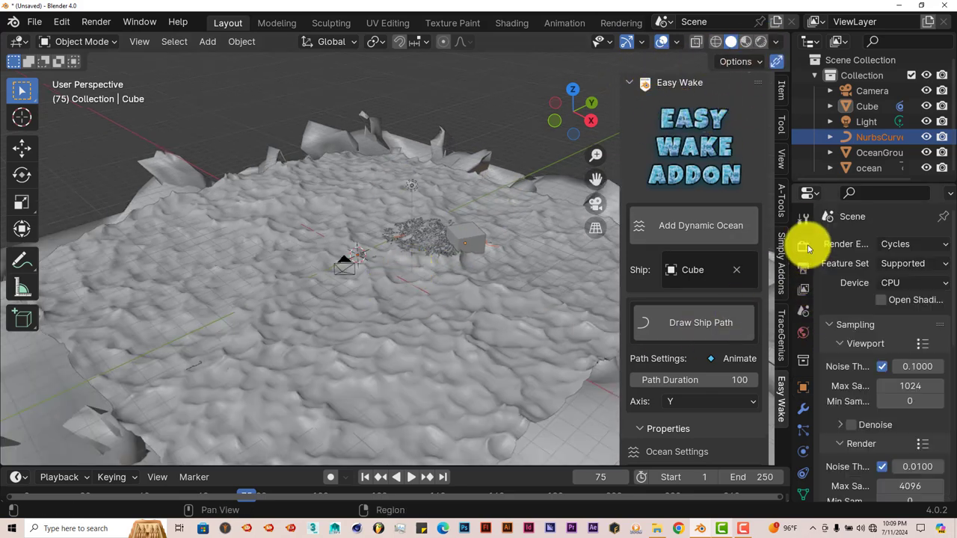
Step: Check render device options and turn the light into a pale yellow sun at strength 1000
{"action": "left_click", "coordinate": [912, 283]}
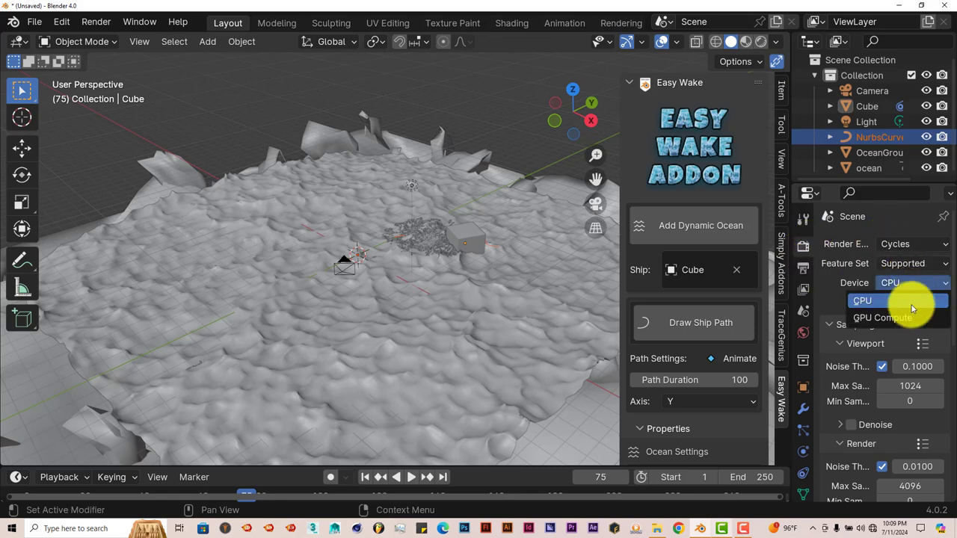
{"action": "left_click", "coordinate": [883, 317]}
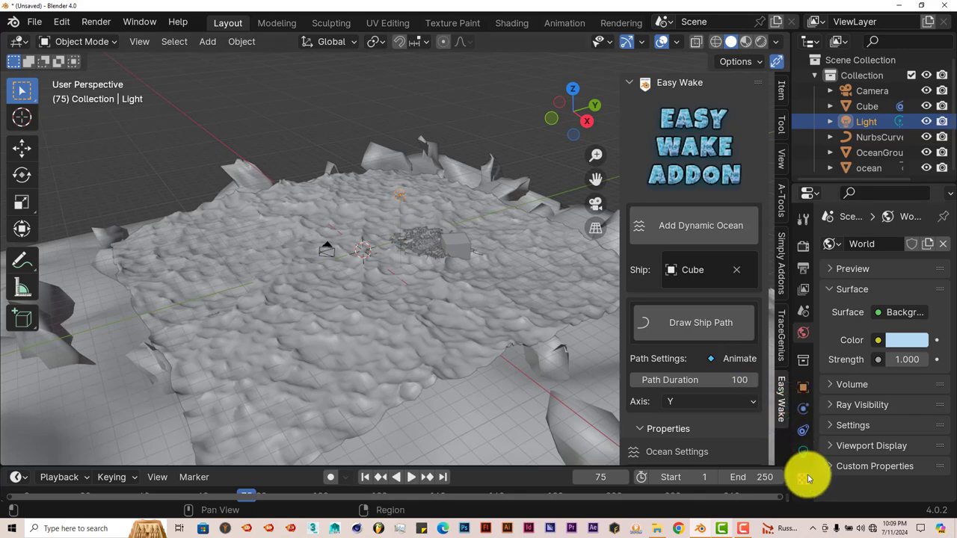
{"action": "mouse_move", "coordinate": [802, 452]}
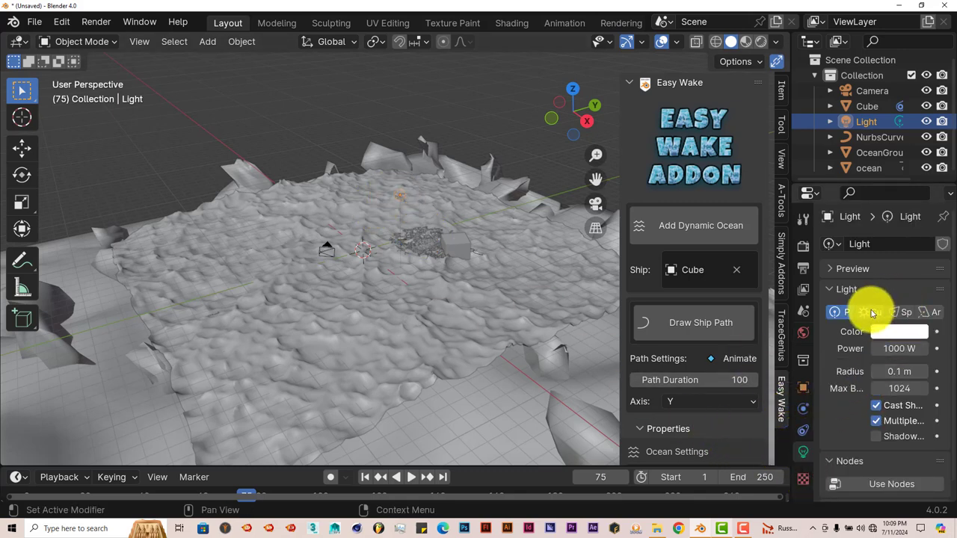
{"action": "left_click", "coordinate": [900, 331]}
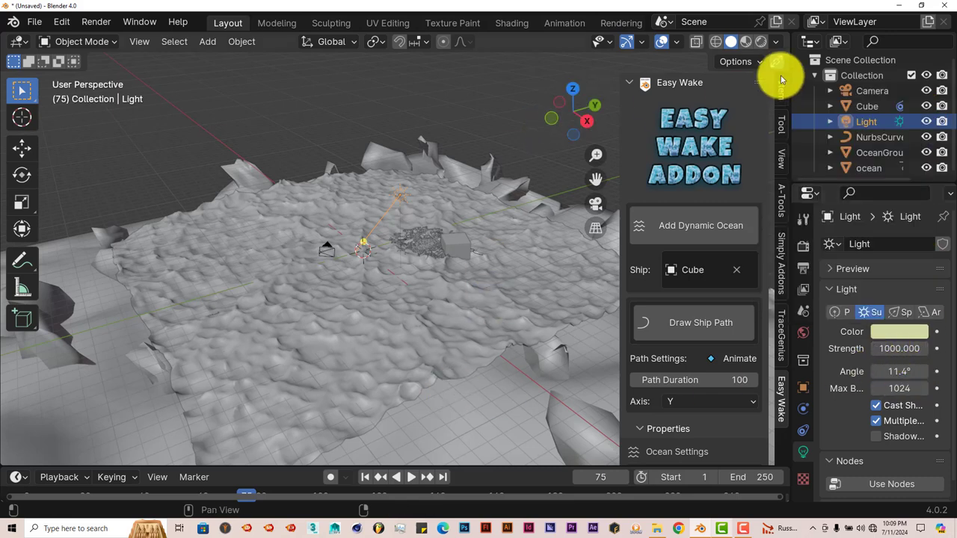
{"action": "mouse_move", "coordinate": [761, 41]}
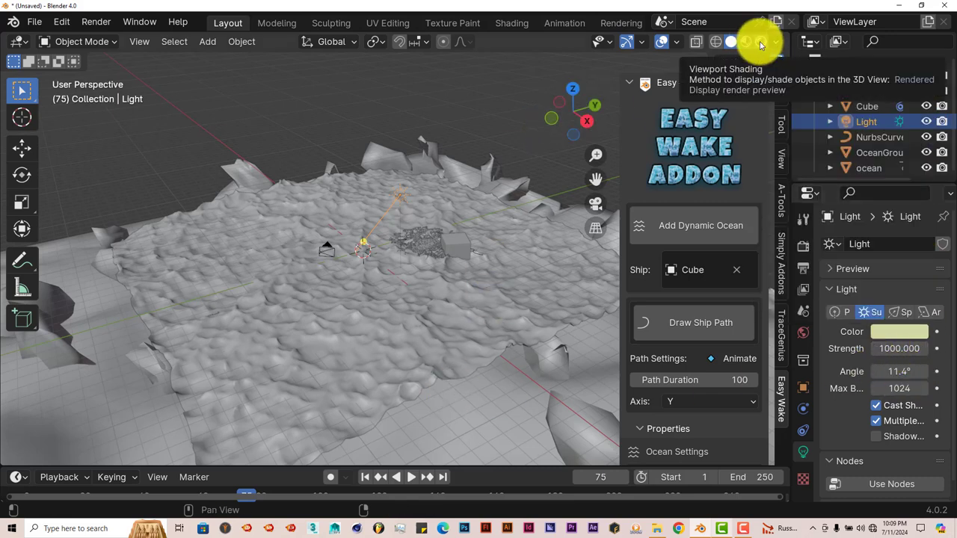
Step: Preview the scene in Rendered shading and orbit to look down on the teal ocean
{"action": "left_click", "coordinate": [756, 41]}
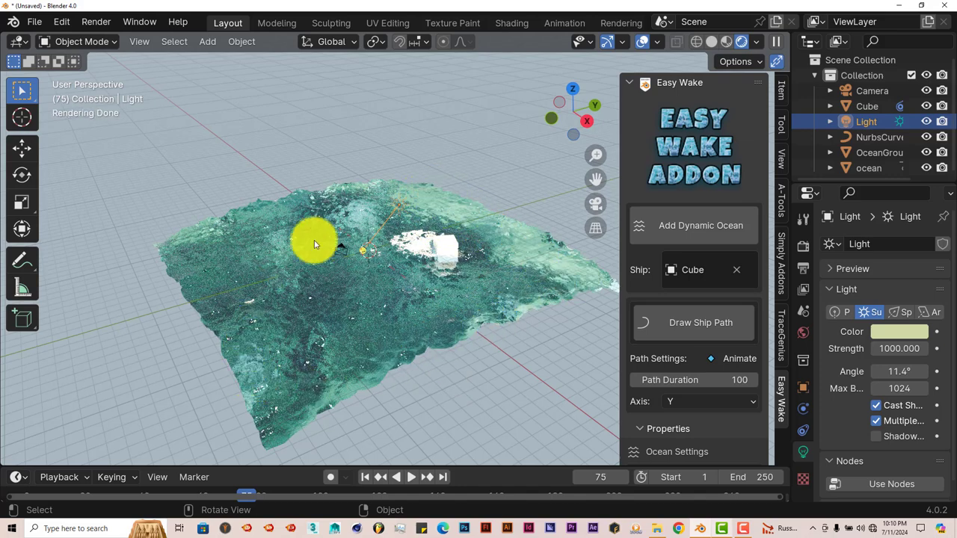
{"action": "left_click_drag", "start_coordinate": [314, 245], "coordinate": [275, 304]}
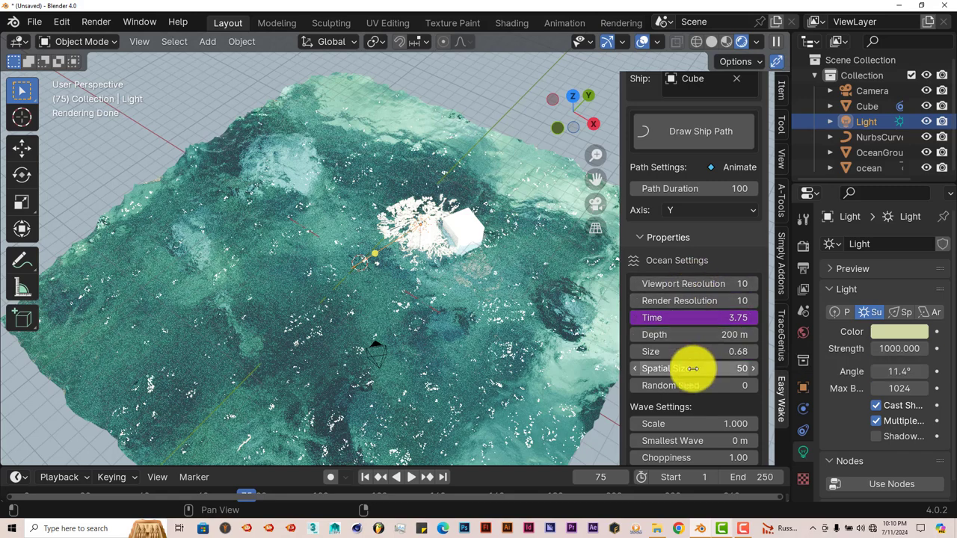
{"action": "mouse_move", "coordinate": [687, 368]}
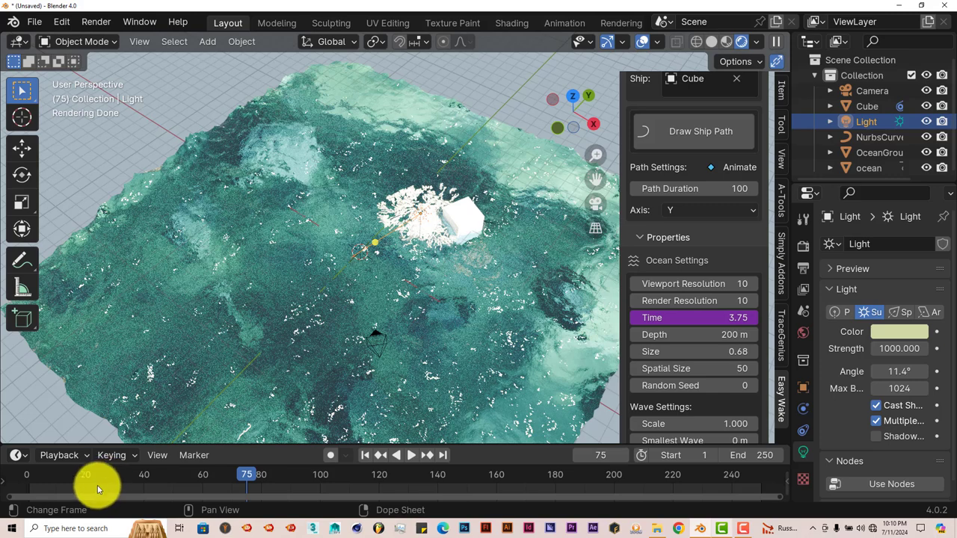
{"action": "mouse_move", "coordinate": [744, 482]}
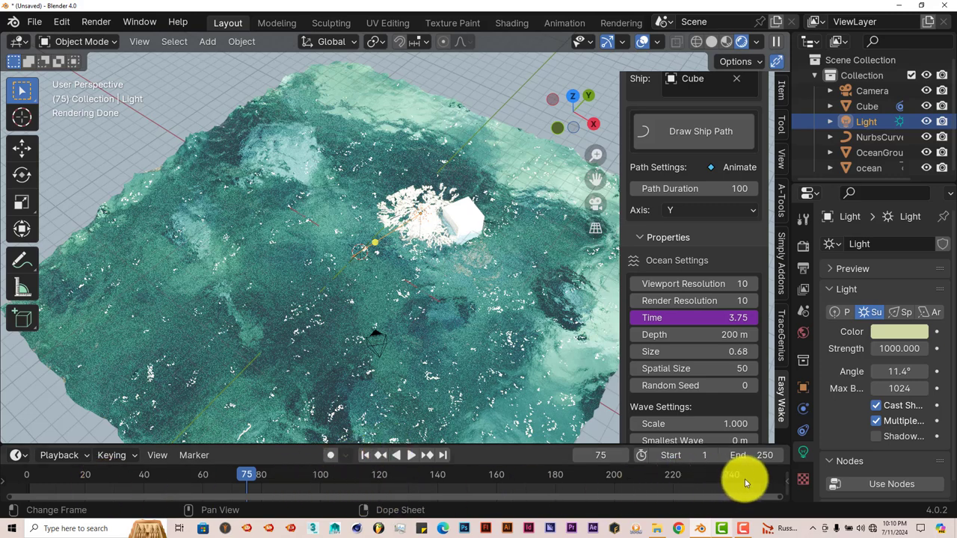
{"action": "mouse_move", "coordinate": [705, 490]}
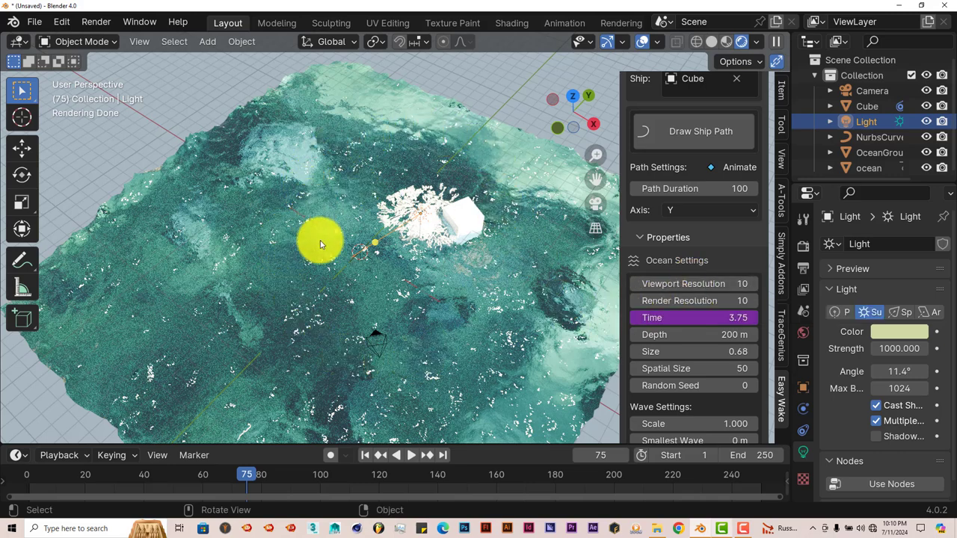
{"action": "left_click_drag", "start_coordinate": [322, 242], "coordinate": [468, 202]}
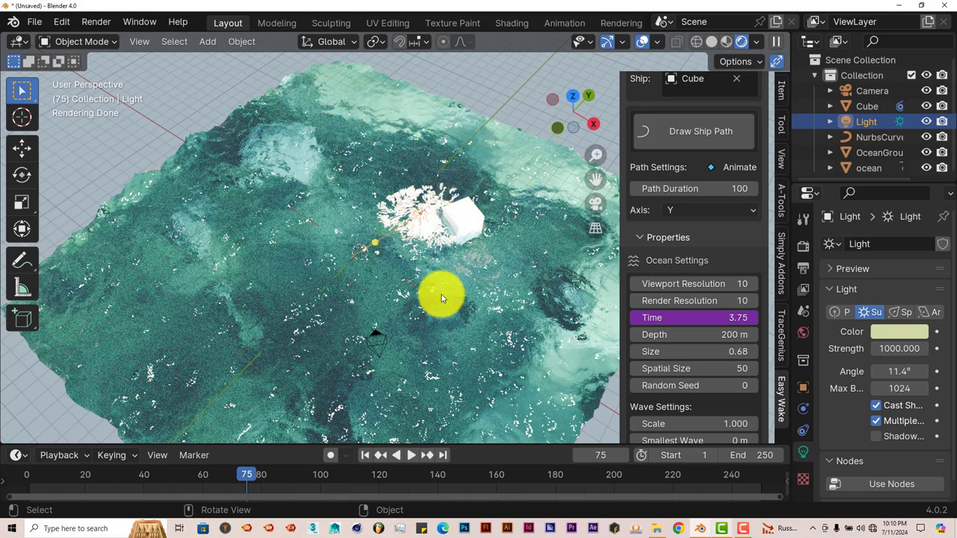
{"action": "mouse_move", "coordinate": [717, 301]}
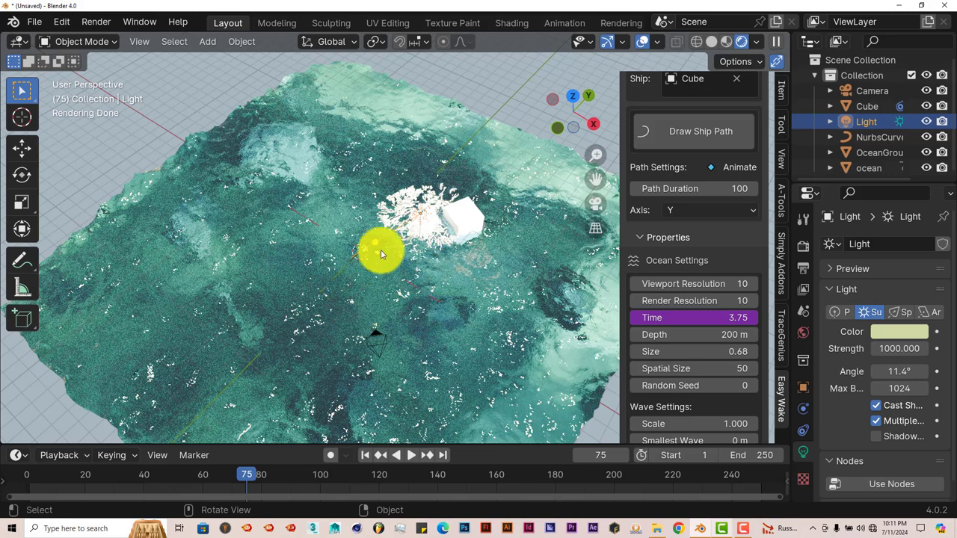
{"action": "mouse_move", "coordinate": [375, 242]}
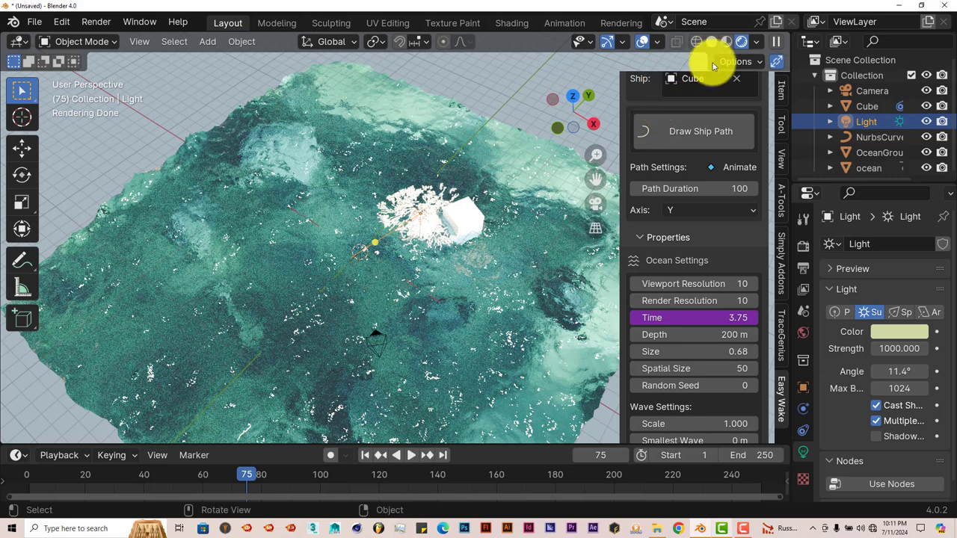
{"action": "mouse_move", "coordinate": [711, 42]}
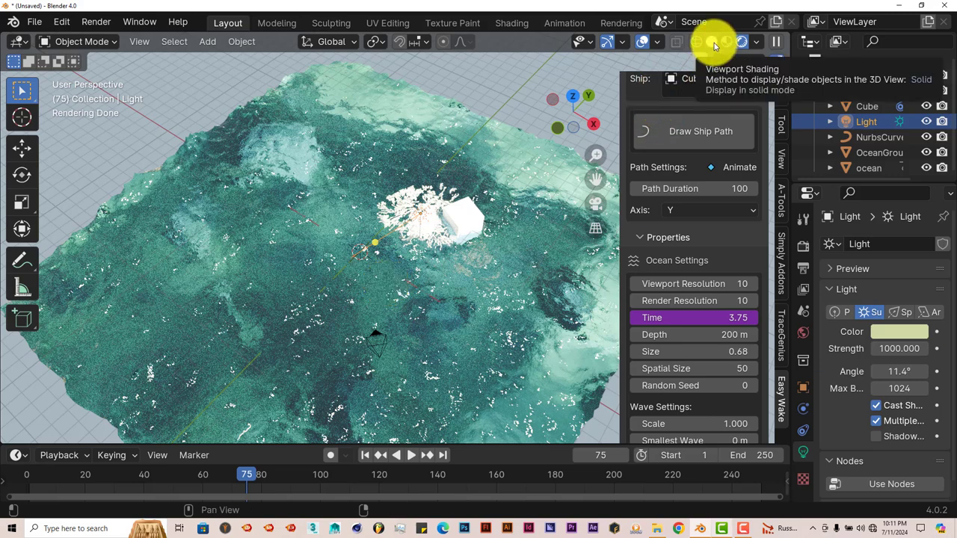
Step: Switch to Solid shading, trial ocean Size 100, keep it at 0.68, and orbit out
{"action": "left_click", "coordinate": [714, 41]}
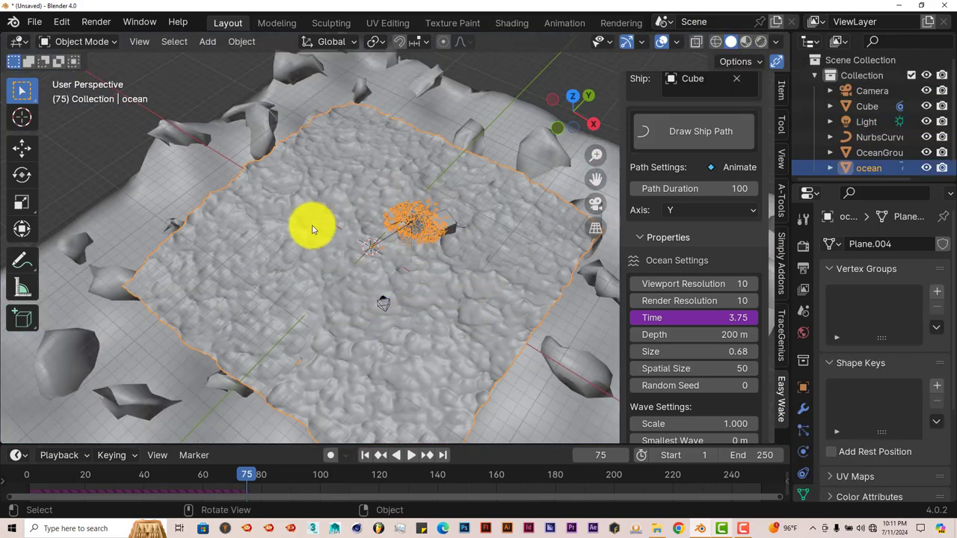
{"action": "mouse_move", "coordinate": [319, 225]}
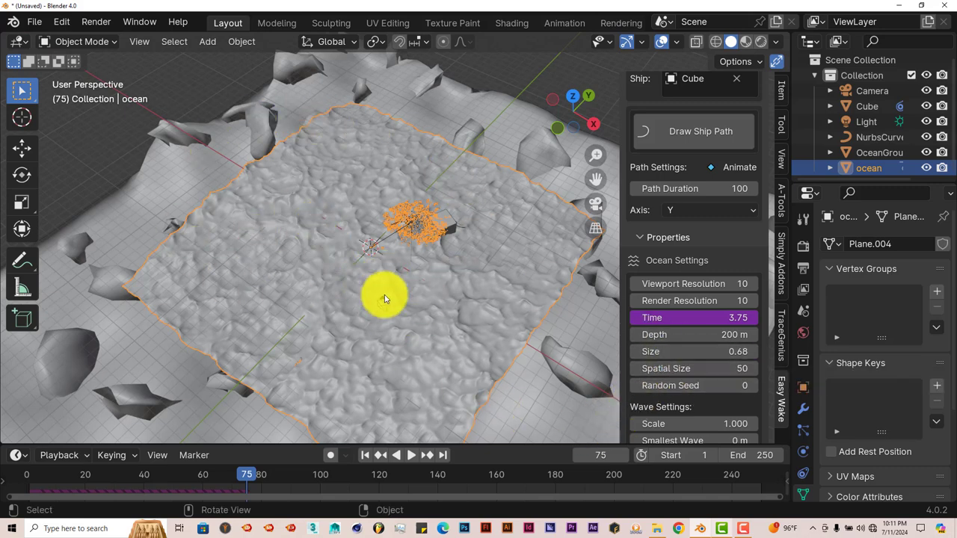
{"action": "mouse_move", "coordinate": [357, 300]}
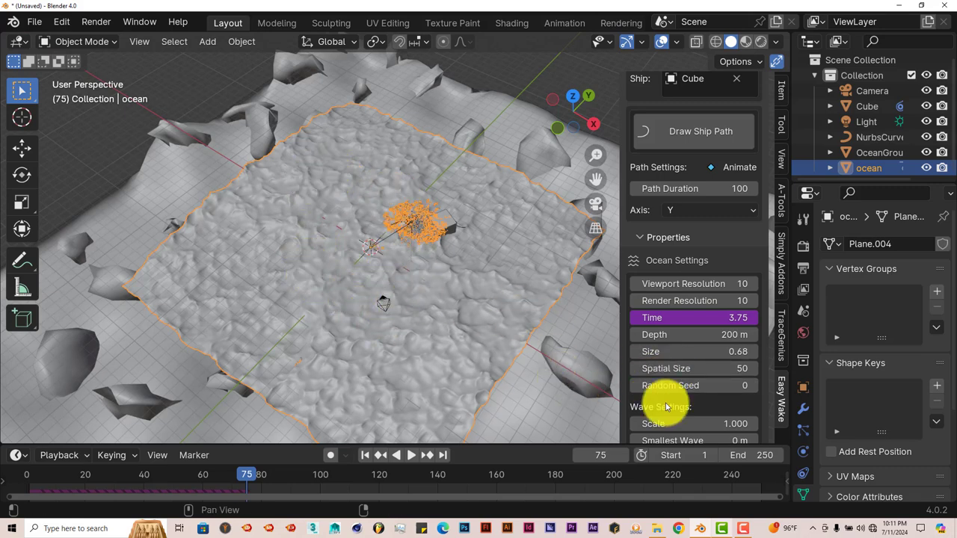
{"action": "double_click", "coordinate": [650, 351]}
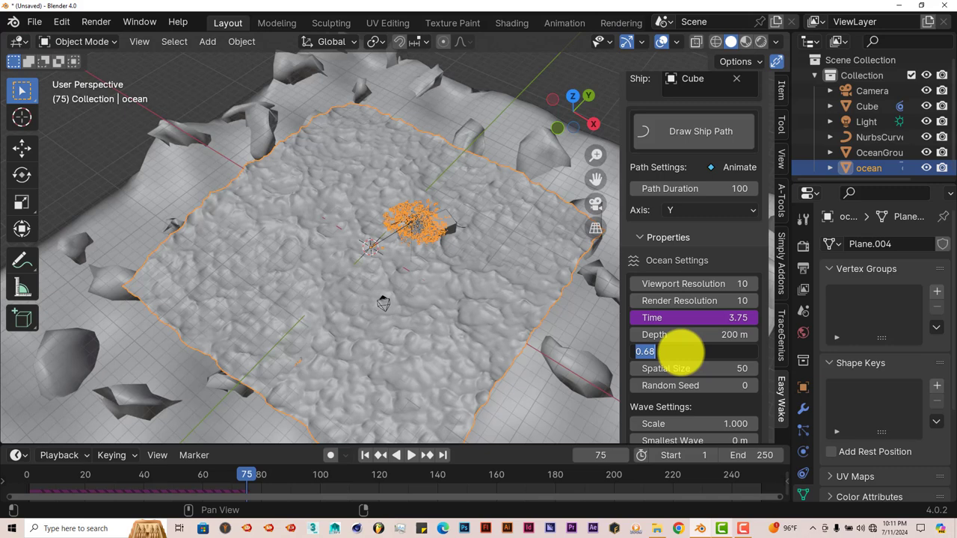
{"action": "type", "text": "100.00"}
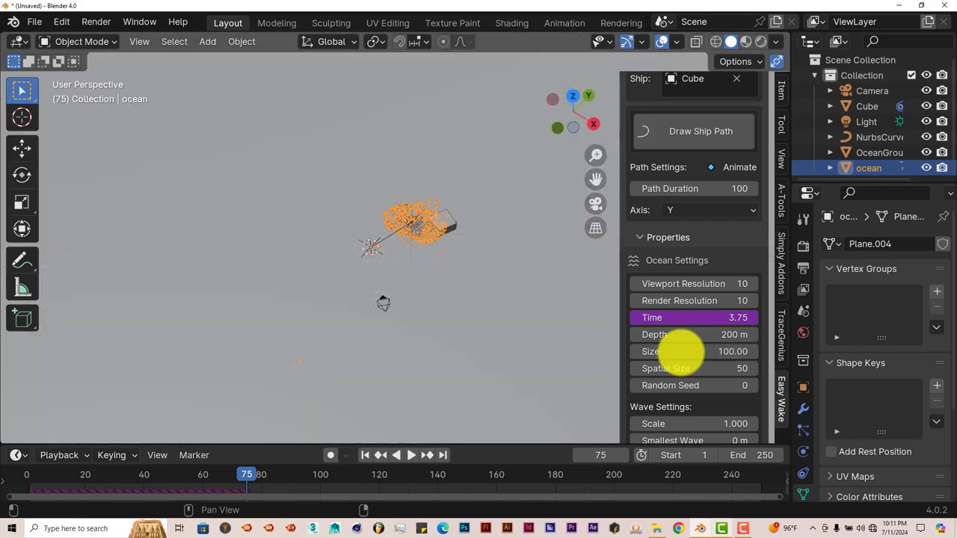
{"action": "left_click", "coordinate": [400, 338]}
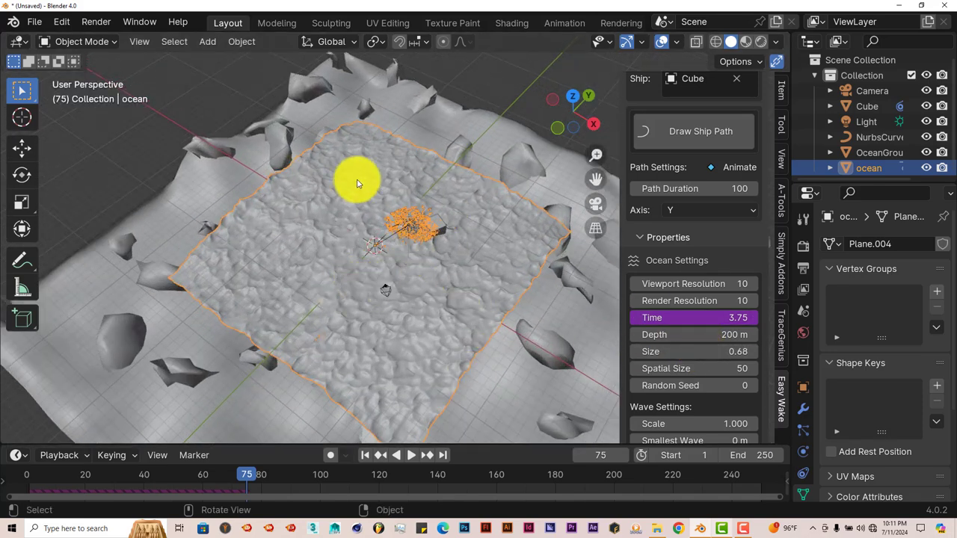
{"action": "left_click_drag", "start_coordinate": [359, 183], "coordinate": [367, 252]}
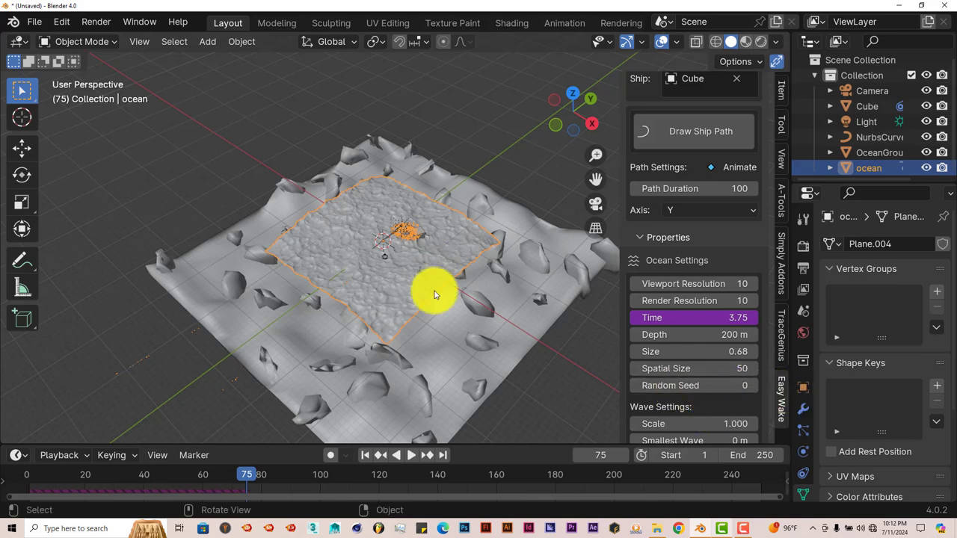
{"action": "mouse_move", "coordinate": [703, 395]}
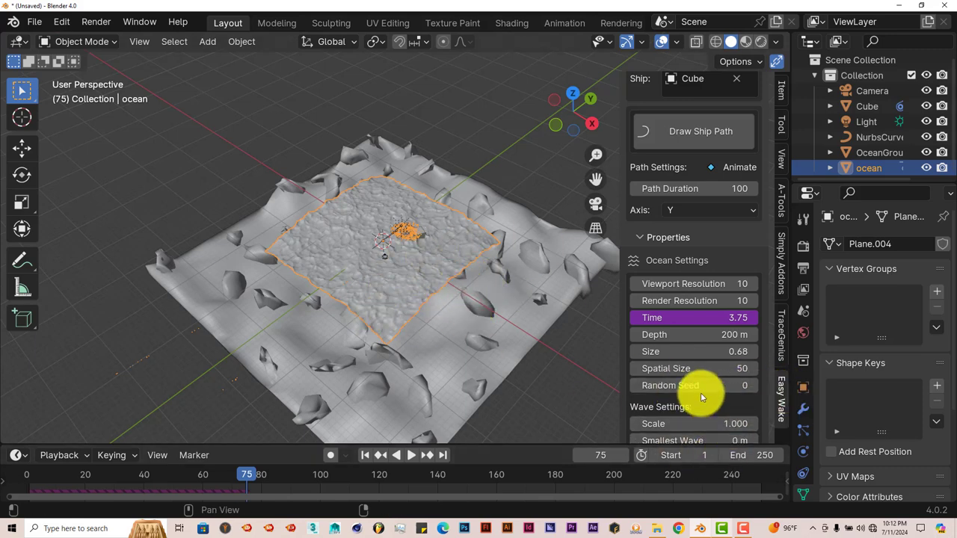
{"action": "mouse_move", "coordinate": [695, 397]}
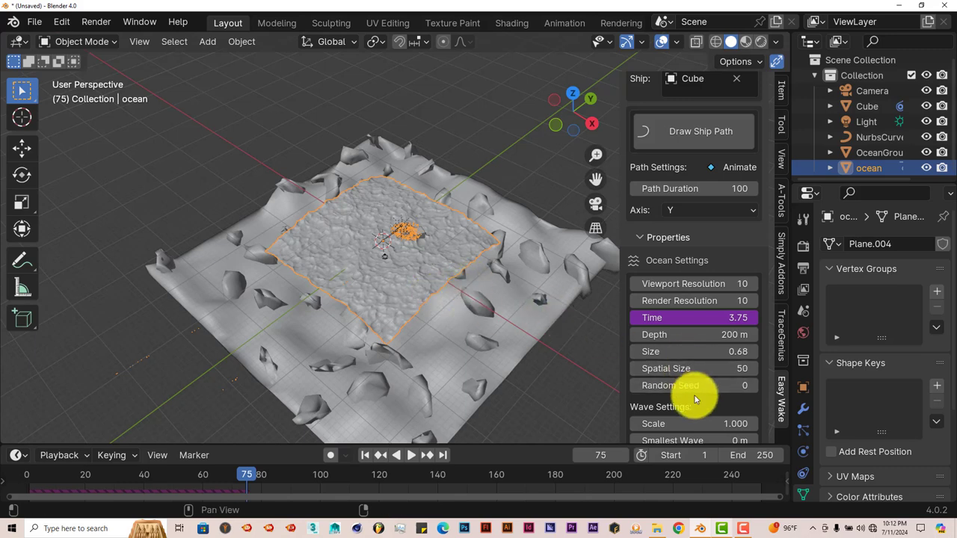
{"action": "scroll", "scroll_direction": "down", "scroll_amount": 3}
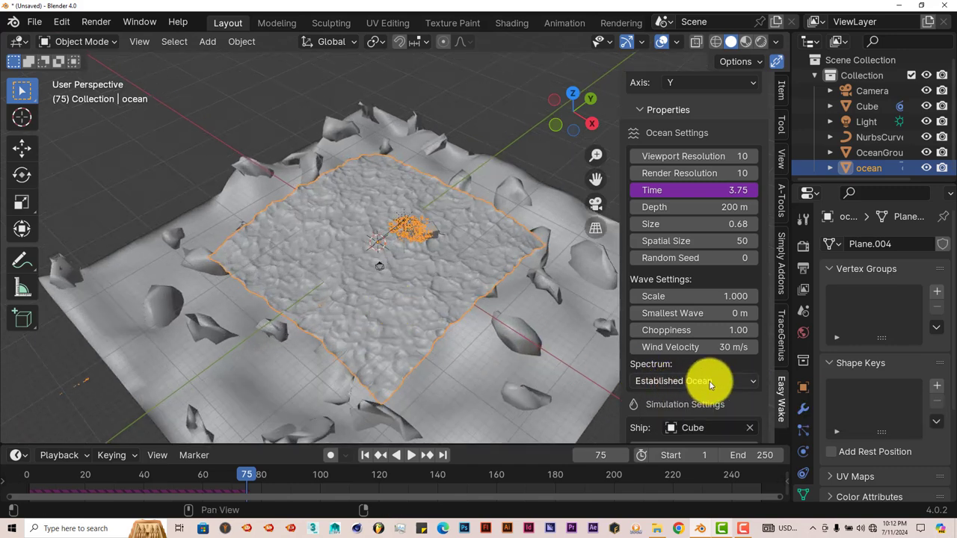
{"action": "left_click", "coordinate": [692, 380]}
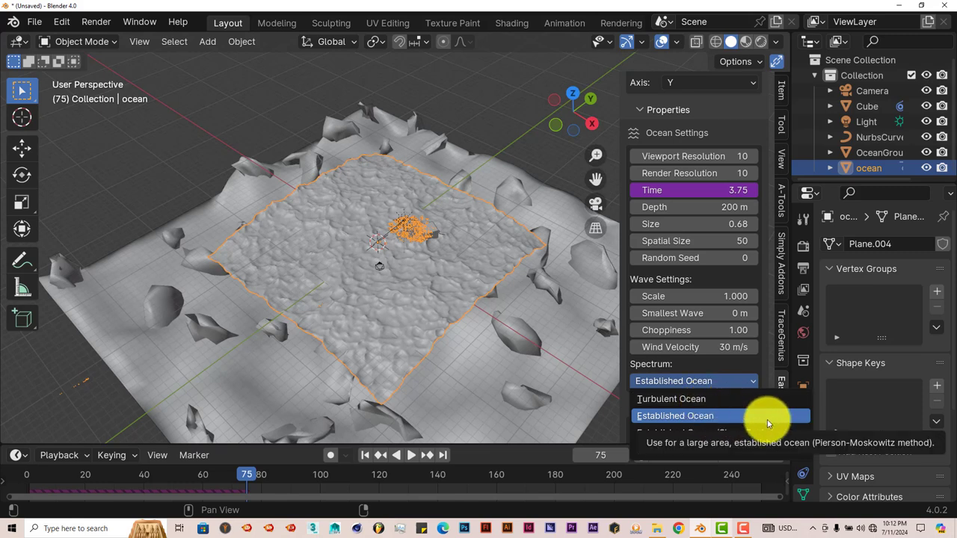
{"action": "mouse_move", "coordinate": [703, 432]}
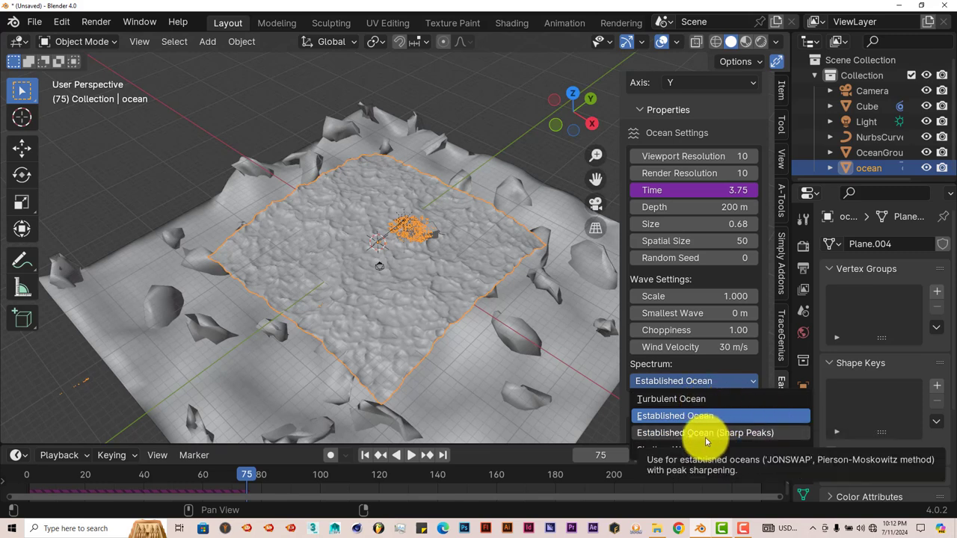
{"action": "left_click", "coordinate": [673, 416]}
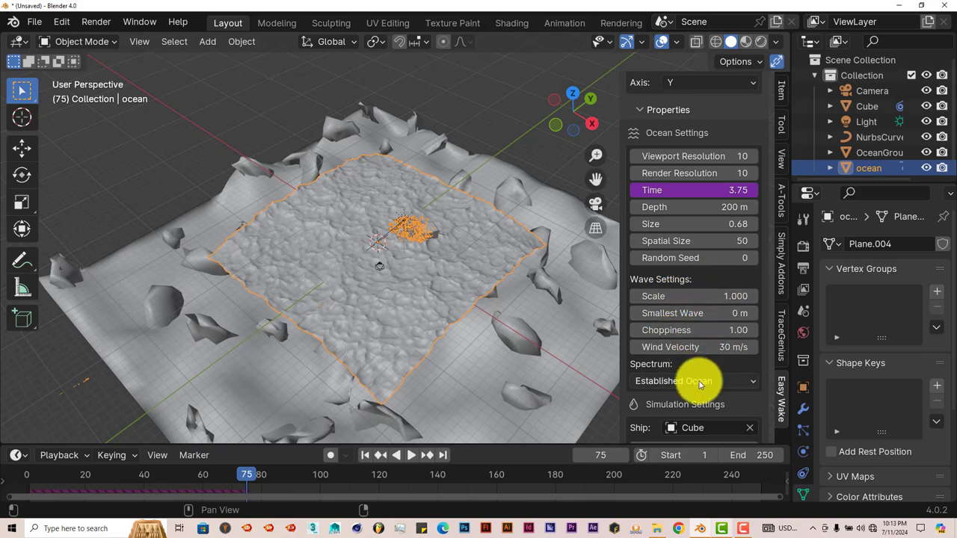
{"action": "mouse_move", "coordinate": [710, 381]}
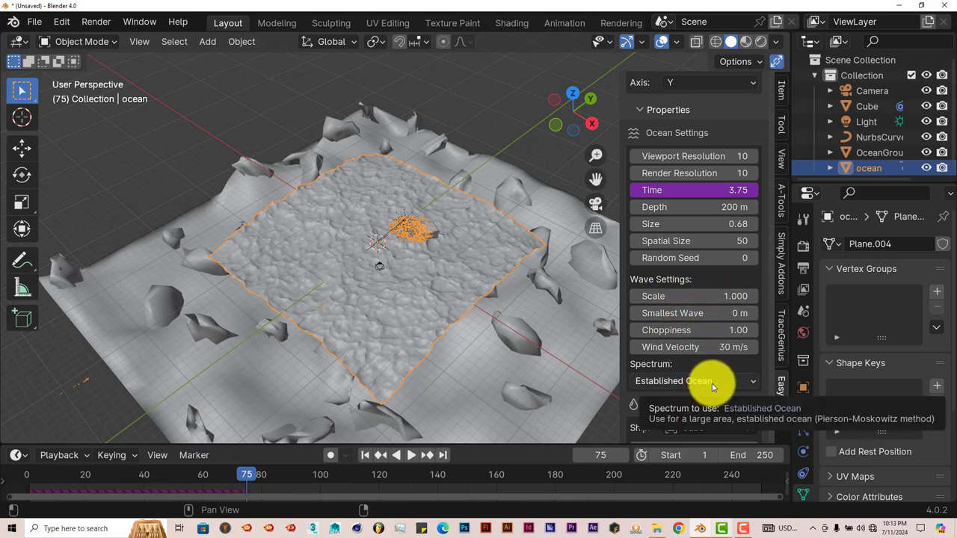
Step: Rewind to frame 1, raise Particle Density to 500 and trial-play the wake simulation
{"action": "scroll", "scroll_direction": "down", "scroll_amount": 3}
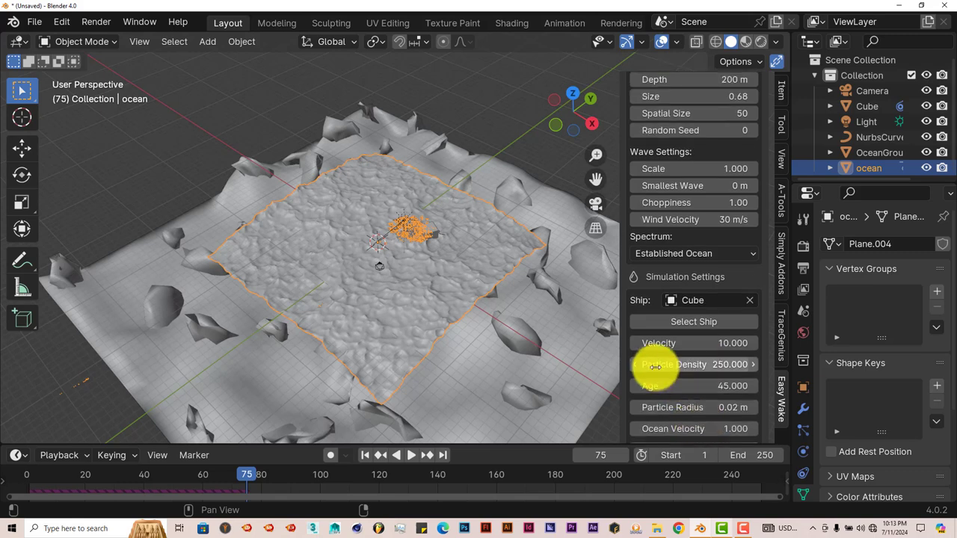
{"action": "scroll", "scroll_direction": "down", "scroll_amount": 3}
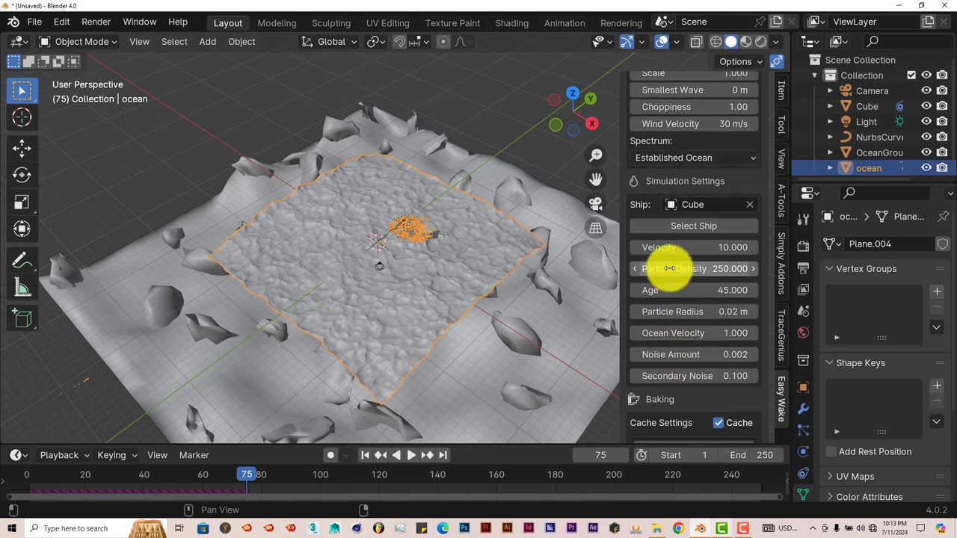
{"action": "mouse_move", "coordinate": [501, 314]}
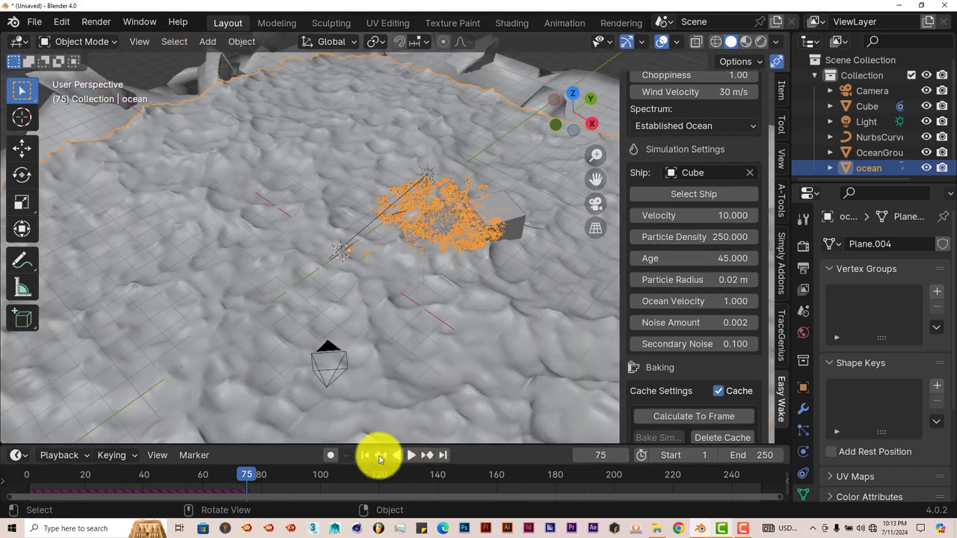
{"action": "left_click", "coordinate": [365, 454]}
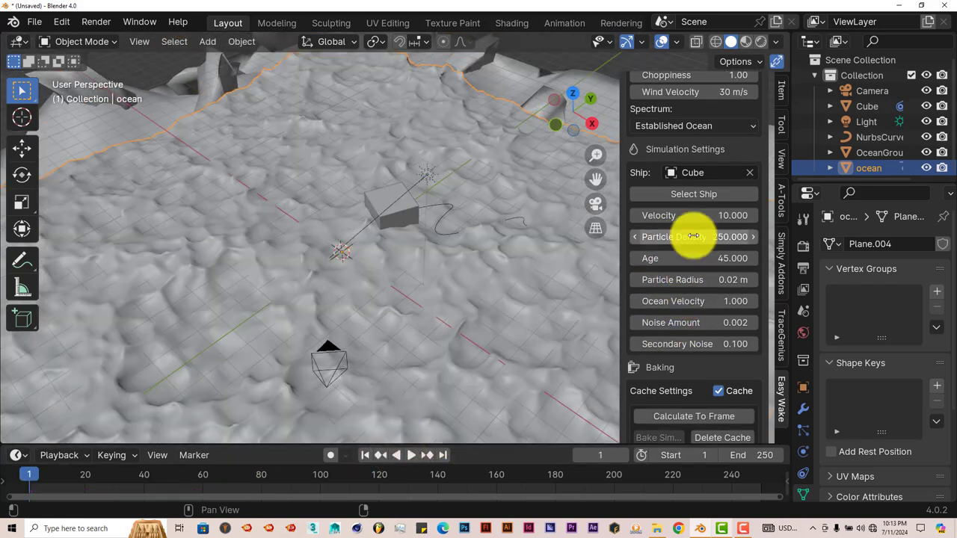
{"action": "mouse_move", "coordinate": [546, 219]}
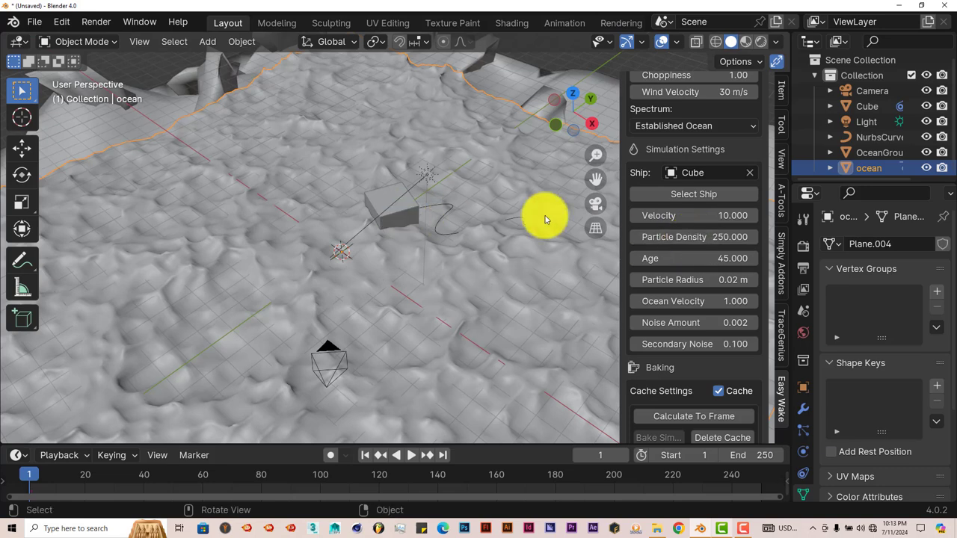
{"action": "double_click", "coordinate": [693, 237]}
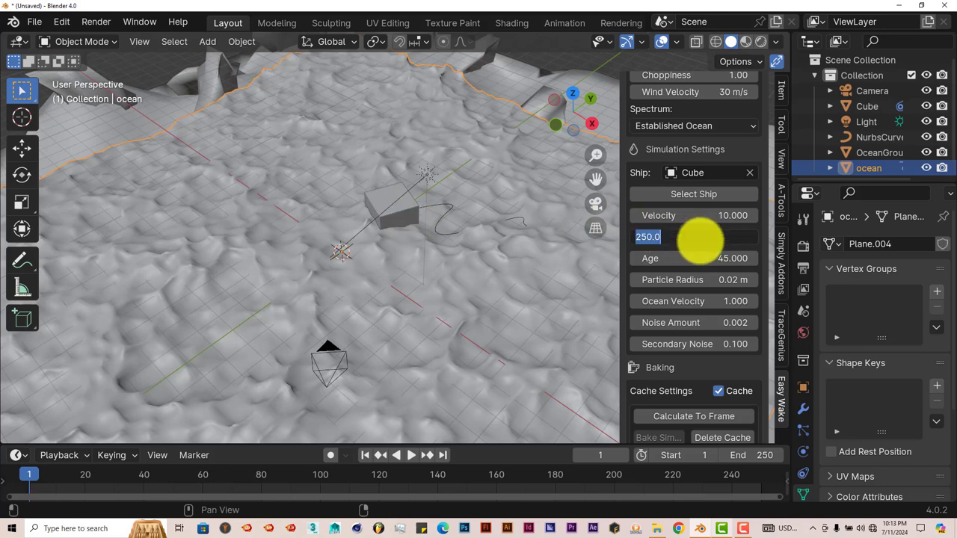
{"action": "type", "text": "500"}
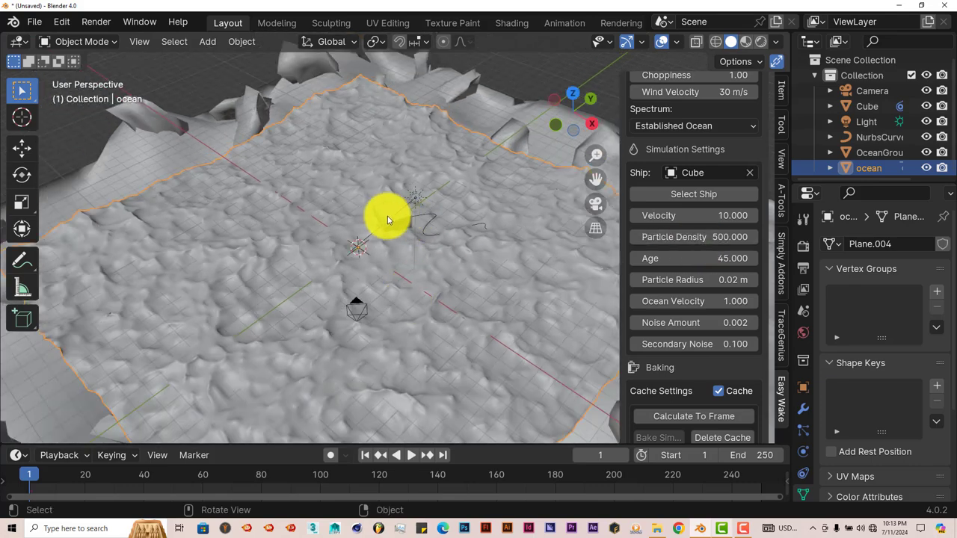
{"action": "left_click", "coordinate": [411, 454]}
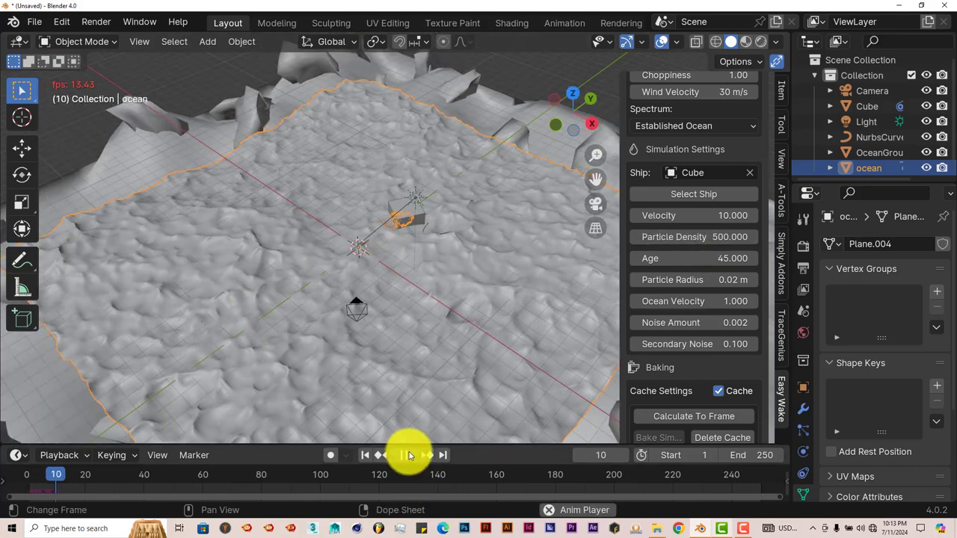
{"action": "left_click", "coordinate": [402, 454]}
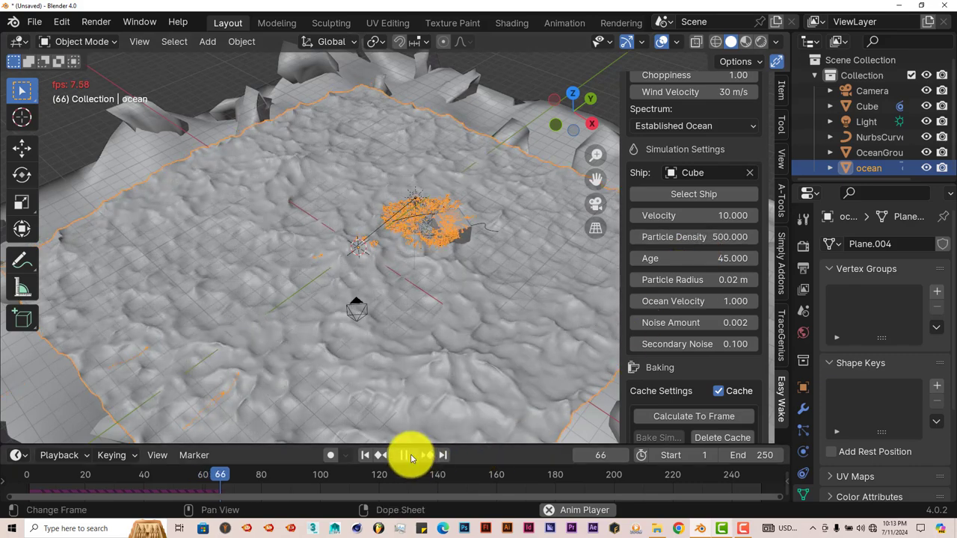
{"action": "left_click", "coordinate": [411, 455]}
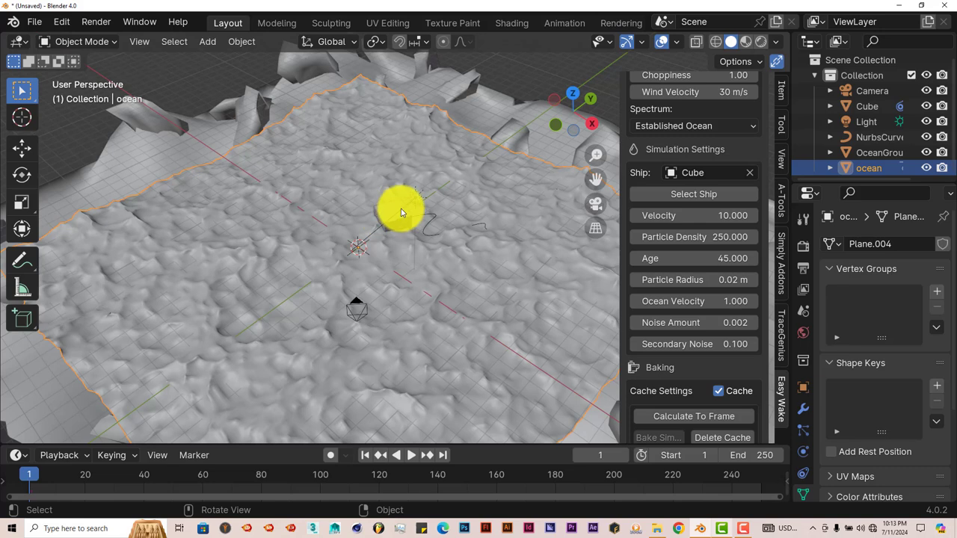
{"action": "mouse_move", "coordinate": [347, 232]}
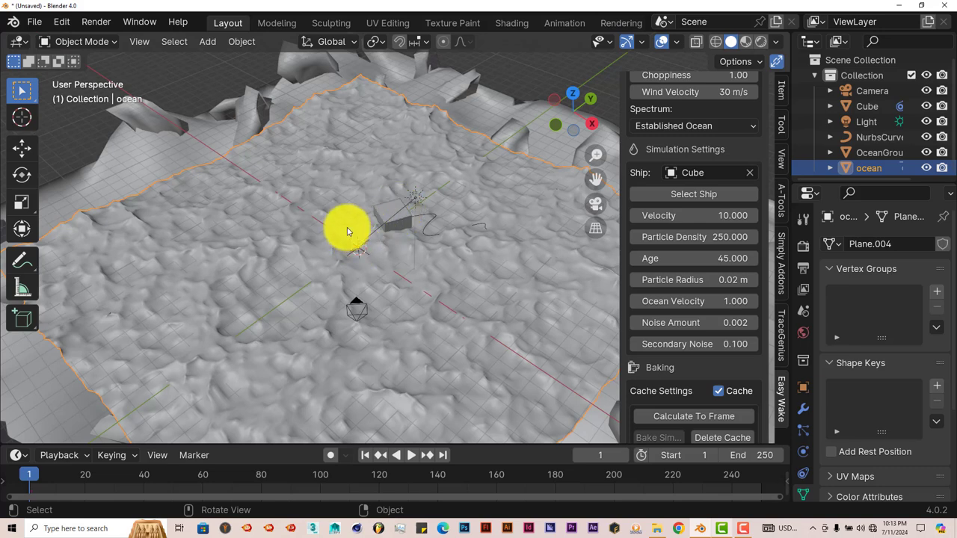
{"action": "mouse_move", "coordinate": [385, 220]}
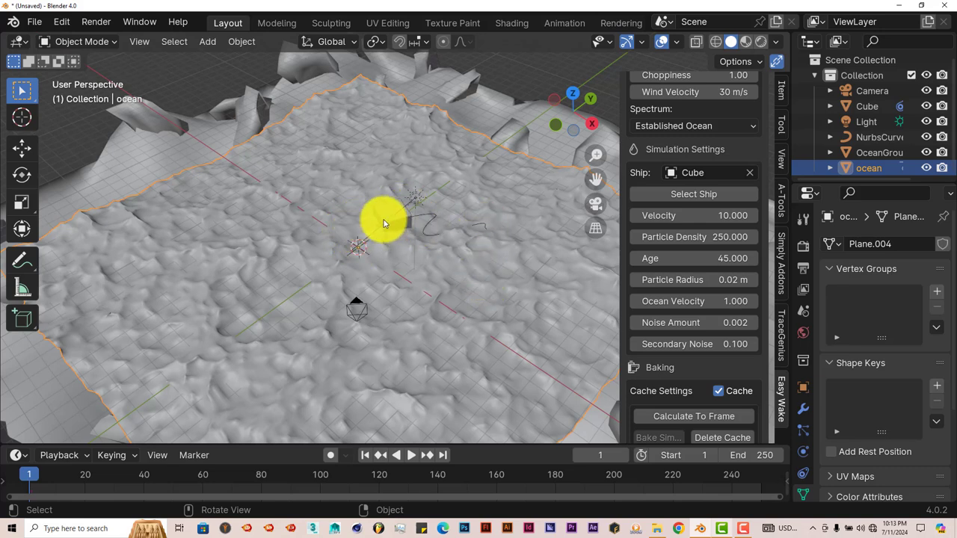
{"action": "mouse_move", "coordinate": [513, 372]}
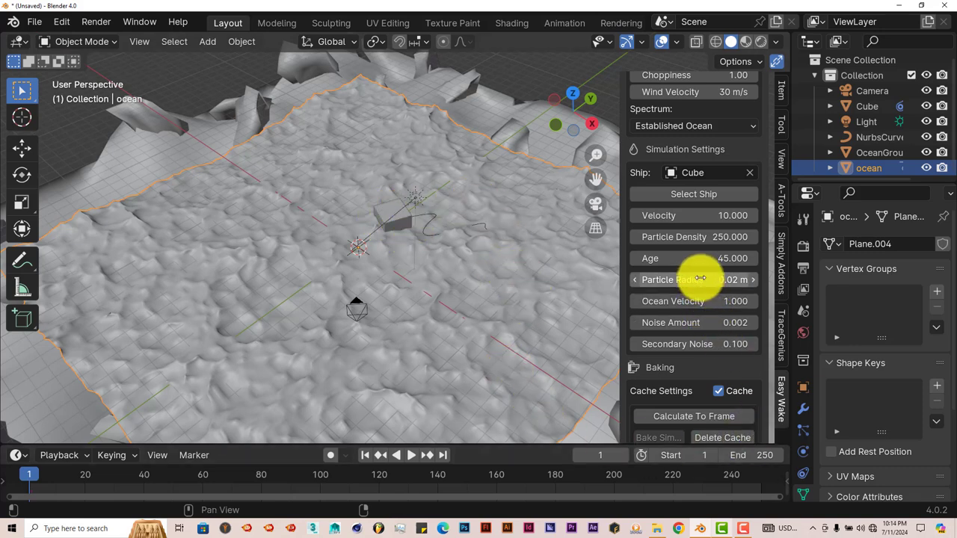
{"action": "mouse_move", "coordinate": [501, 261]}
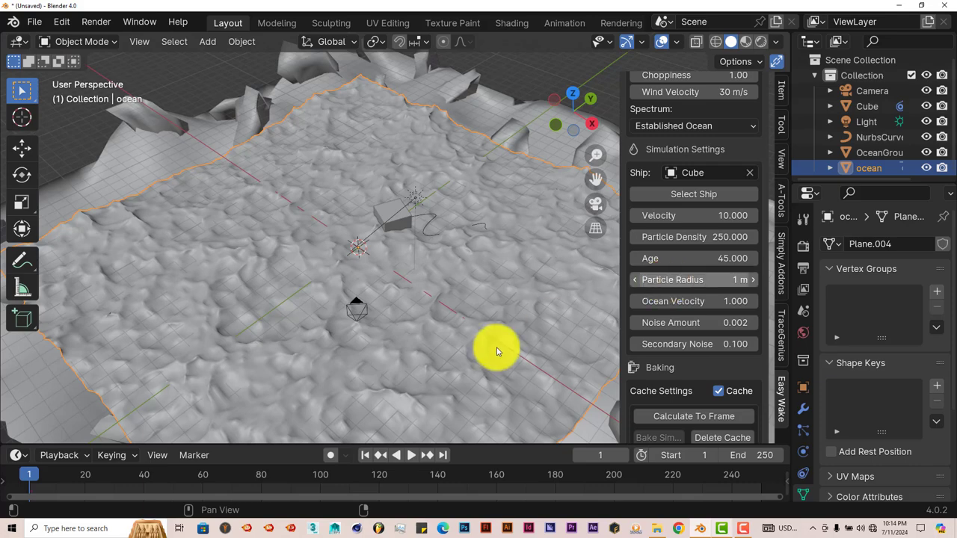
{"action": "left_click", "coordinate": [411, 455]}
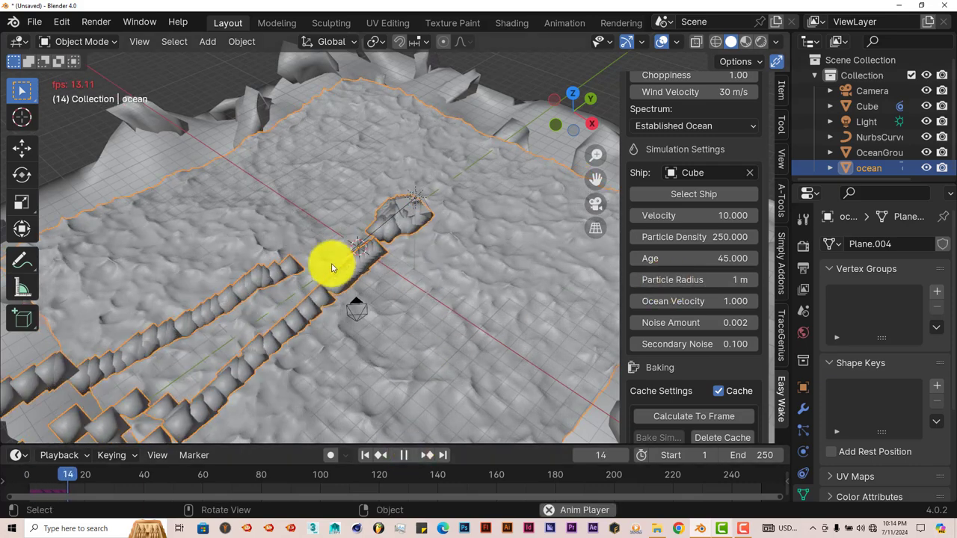
{"action": "left_click", "coordinate": [403, 455]}
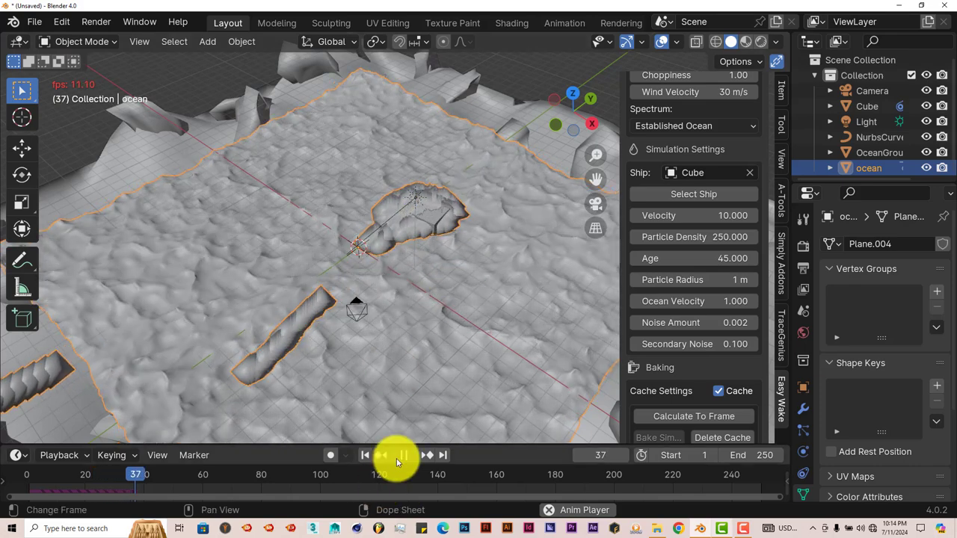
{"action": "left_click", "coordinate": [403, 454]}
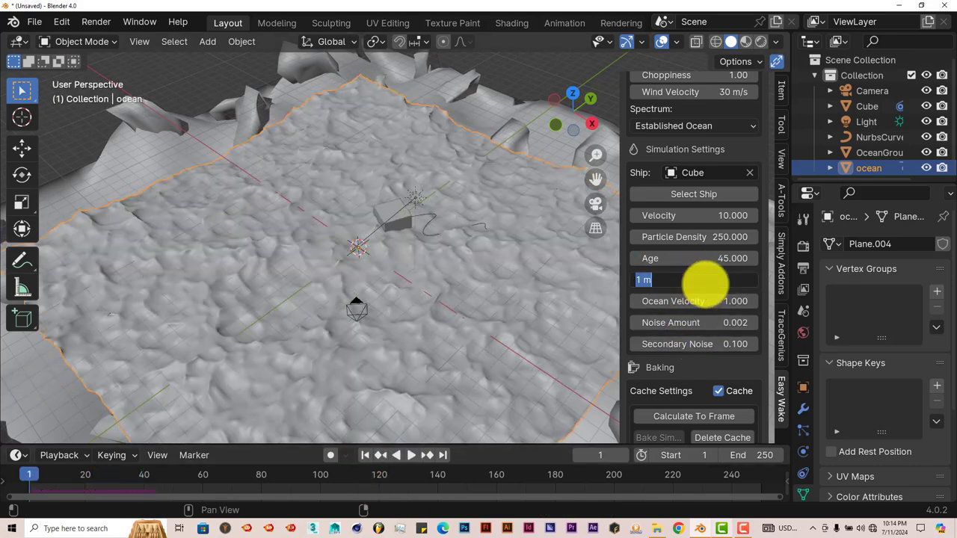
{"action": "type", "text": ".02"}
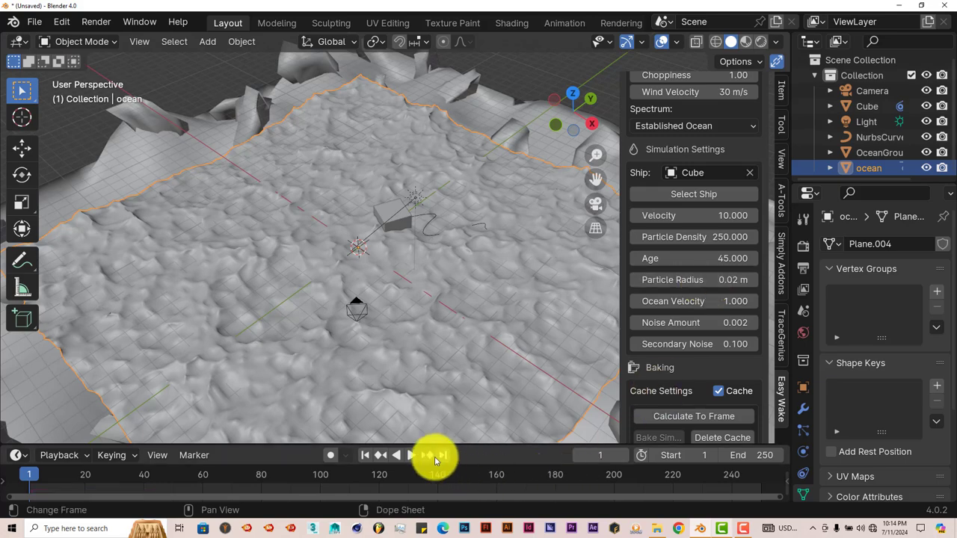
{"action": "left_click", "coordinate": [411, 455]}
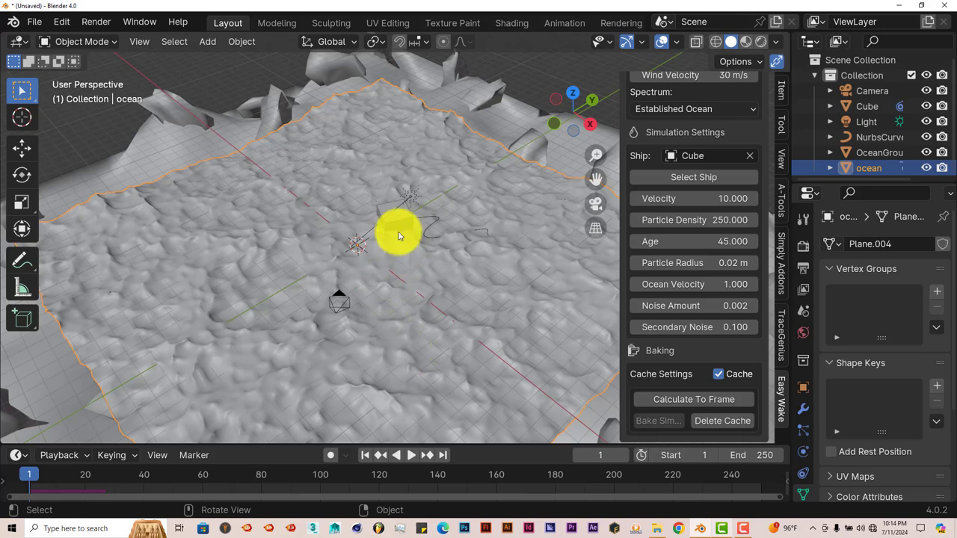
{"action": "mouse_move", "coordinate": [400, 228]}
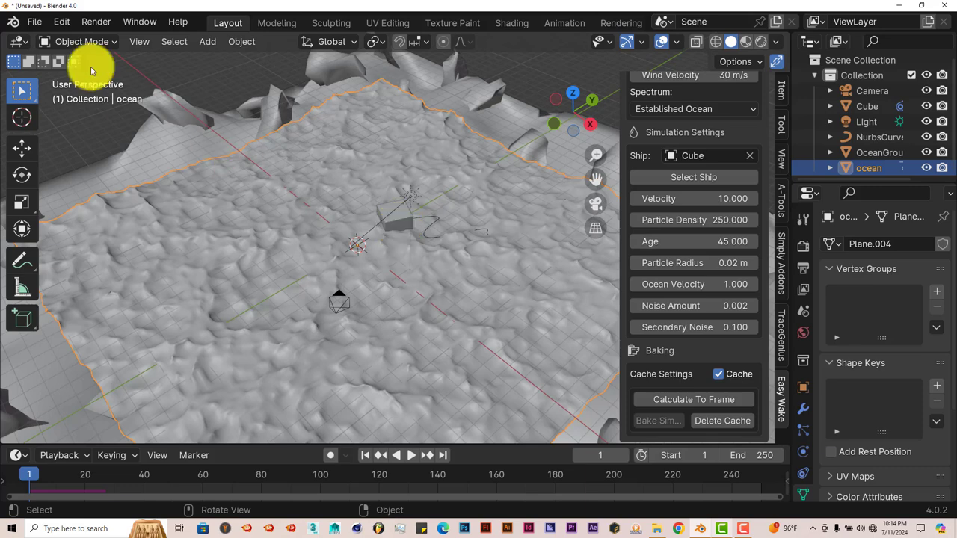
Step: Replace the unsaved ocean scene with a new General scene and open the File menu
{"action": "left_click", "coordinate": [33, 21]}
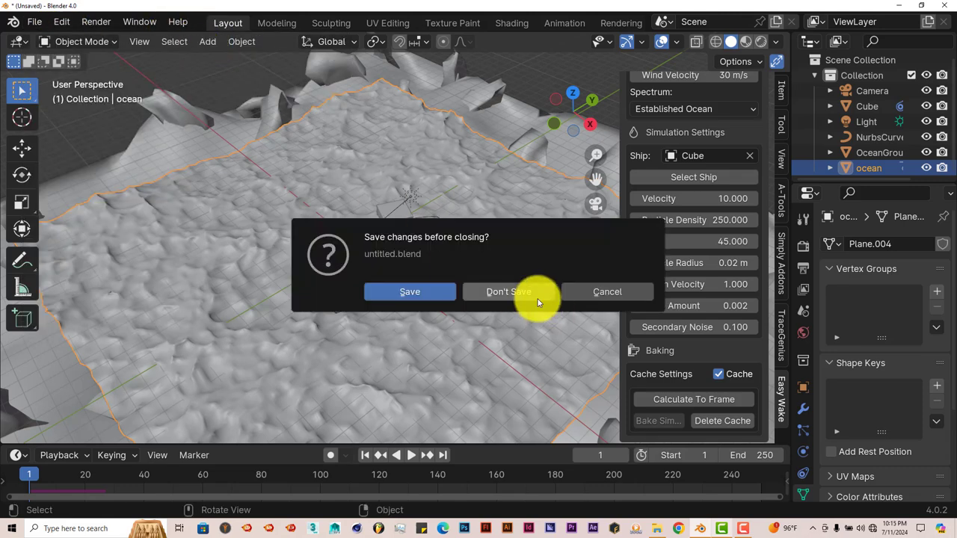
{"action": "left_click", "coordinate": [508, 292]}
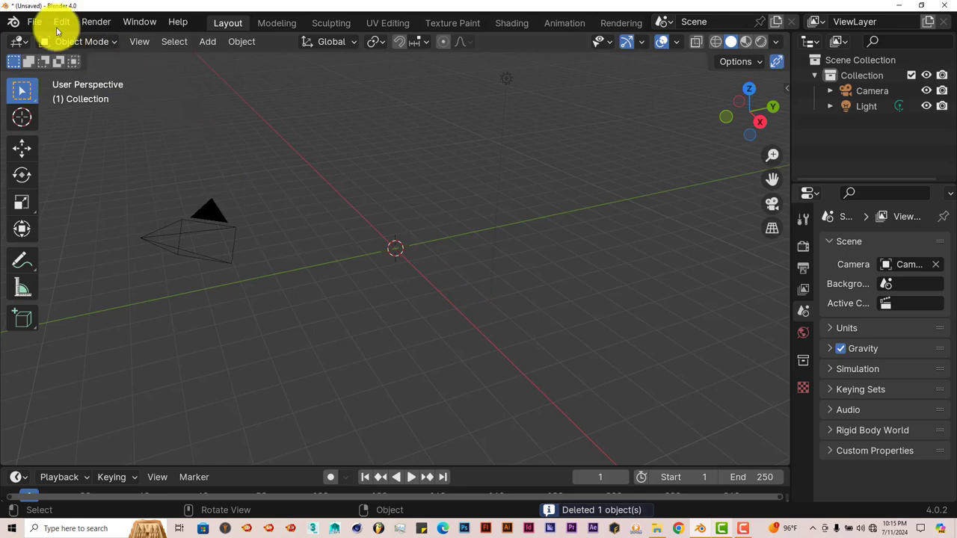
{"action": "left_click", "coordinate": [33, 22]}
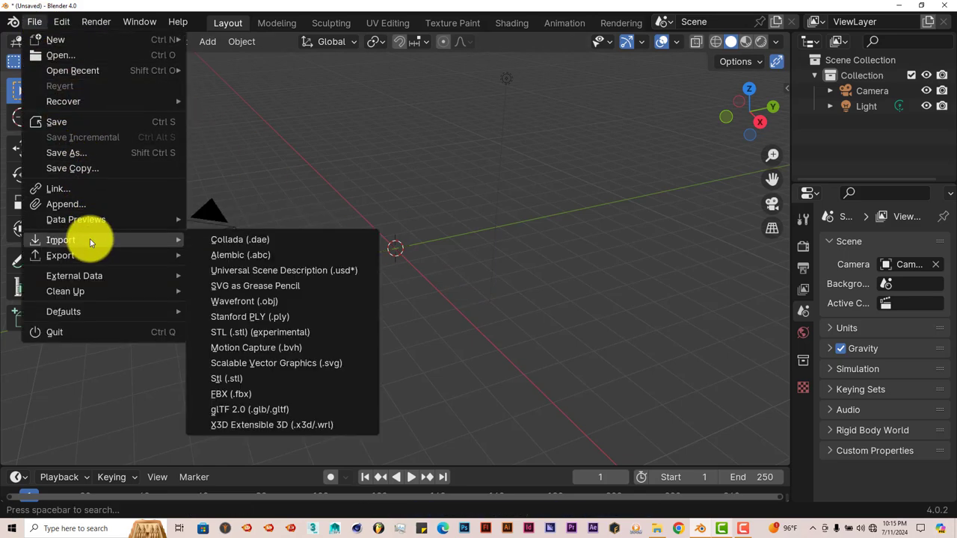
{"action": "mouse_move", "coordinate": [244, 301]}
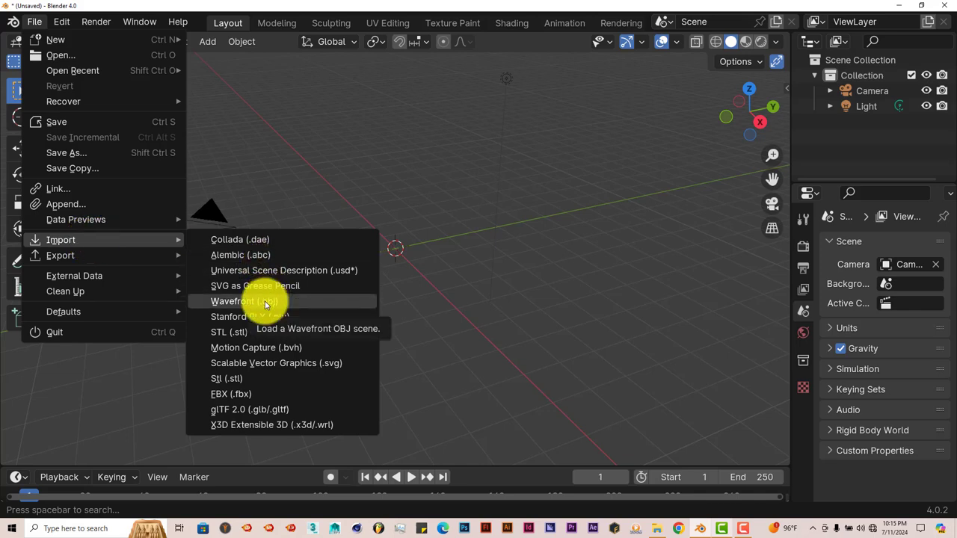
Step: Import Core_armchair.obj from the armchair Formats folder as a Wavefront OBJ
{"action": "left_click", "coordinate": [244, 301]}
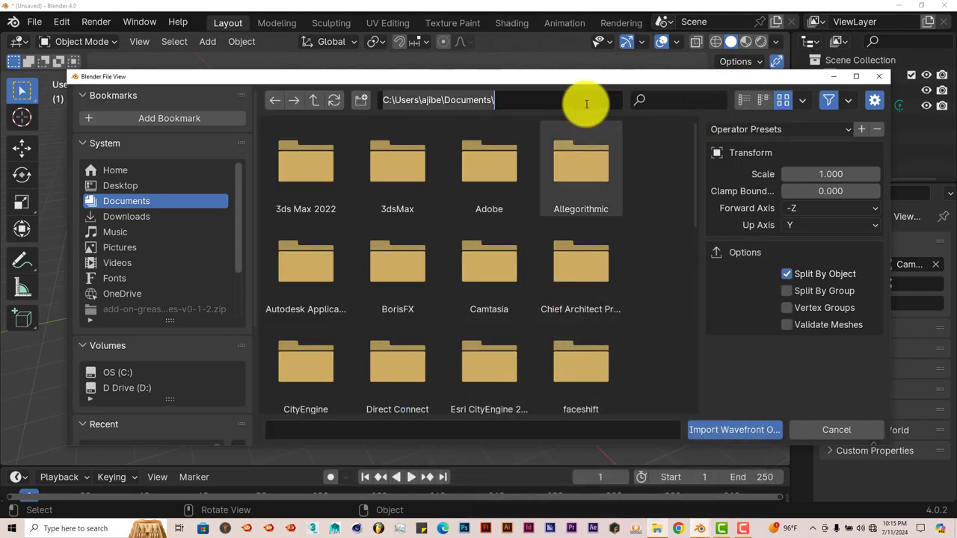
{"action": "left_click", "coordinate": [397, 161]}
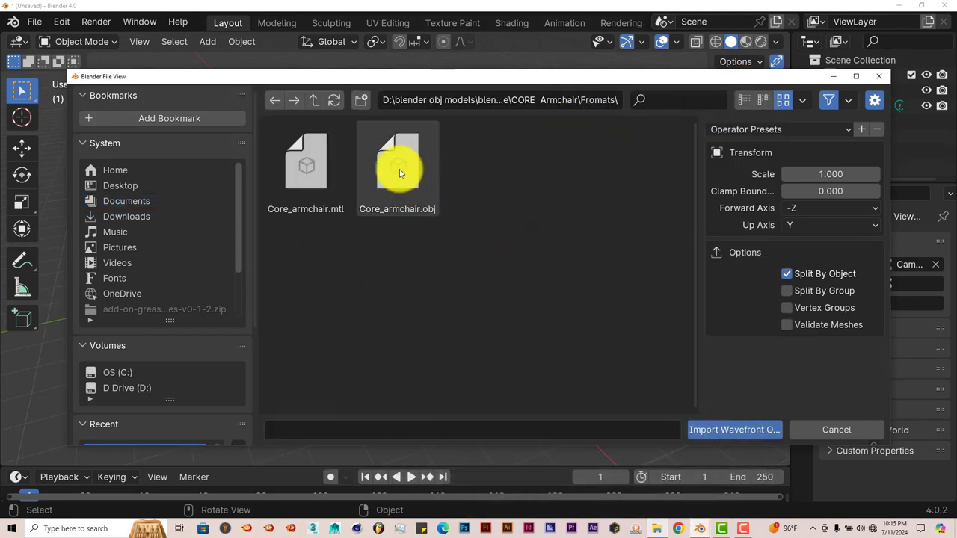
{"action": "left_click", "coordinate": [397, 161]}
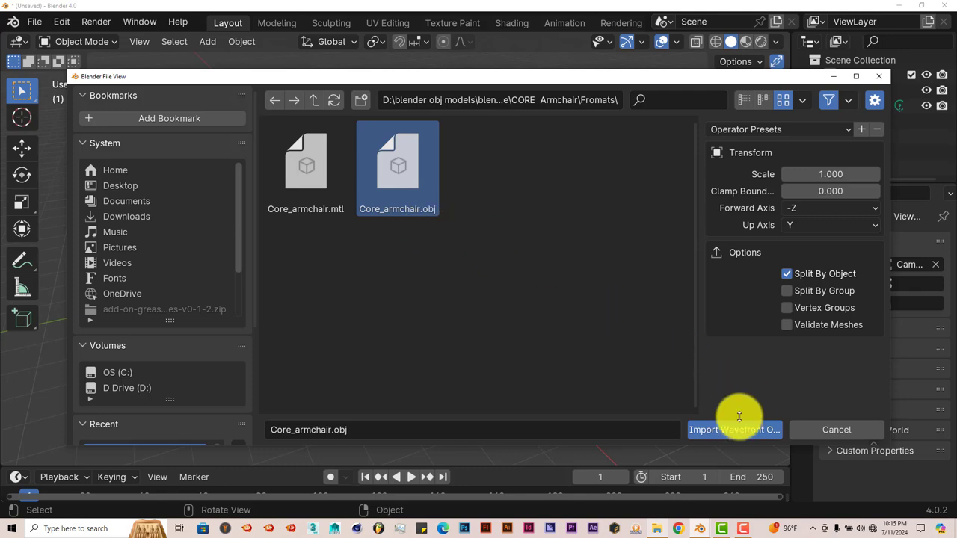
{"action": "left_click", "coordinate": [734, 429]}
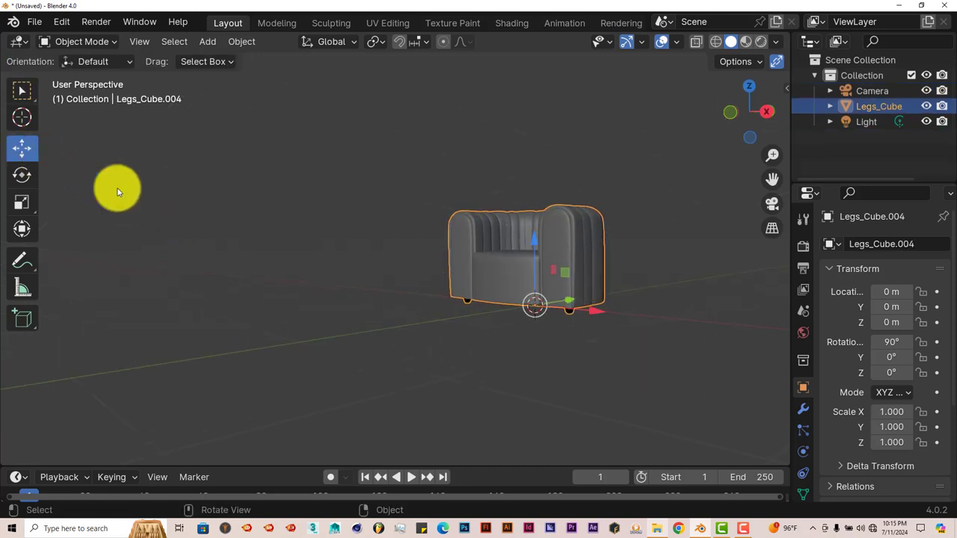
Step: Orbit the view to see the imported armchair from another side
{"action": "left_click_drag", "start_coordinate": [117, 191], "coordinate": [595, 358]}
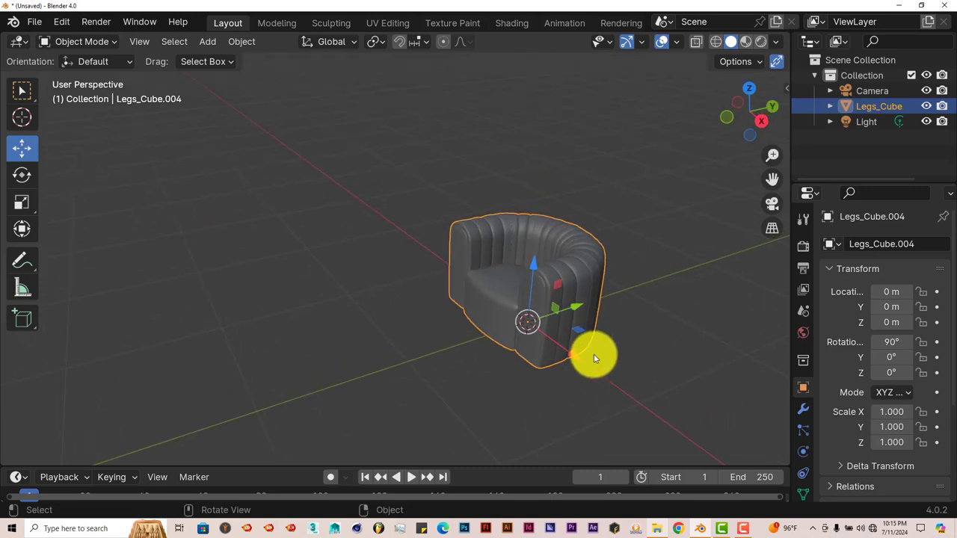
{"action": "left_click_drag", "start_coordinate": [594, 359], "coordinate": [496, 374]}
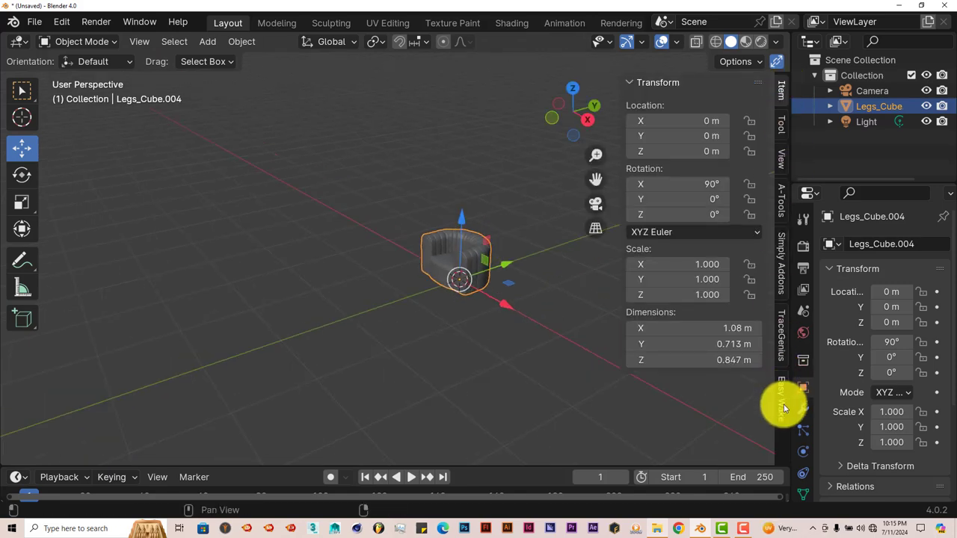
Step: In the Easy Wake panel, eyedrop the armchair as Ship and draw its ship path
{"action": "left_click", "coordinate": [700, 225]}
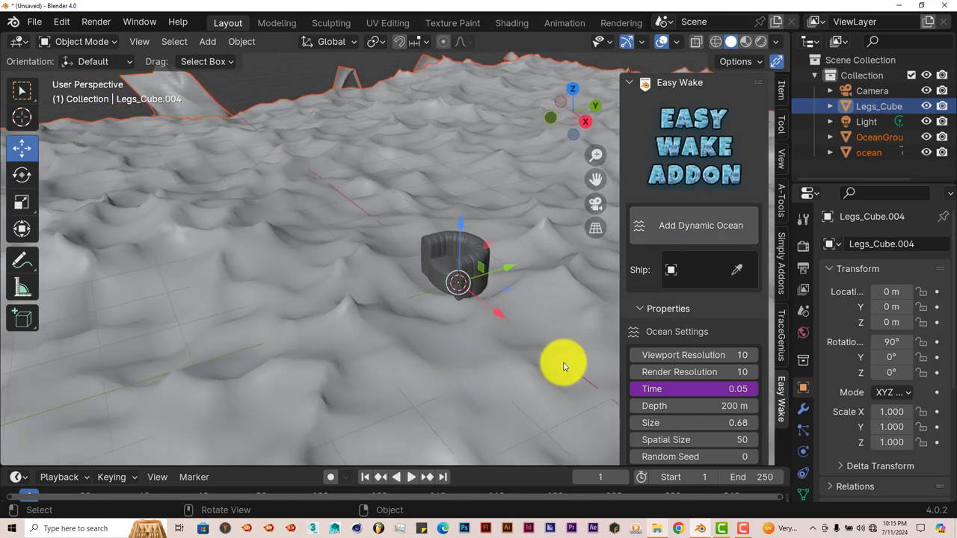
{"action": "mouse_move", "coordinate": [736, 271]}
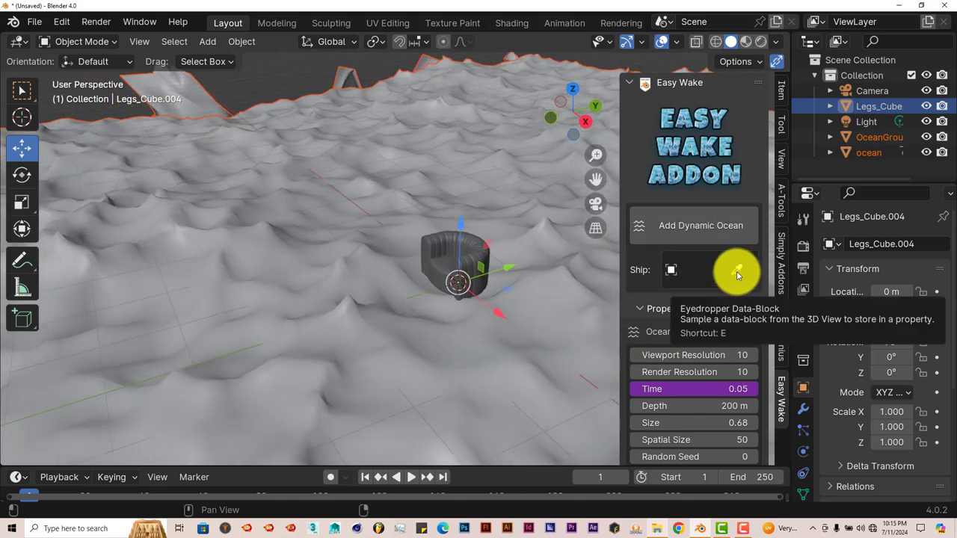
{"action": "left_click", "coordinate": [737, 270]}
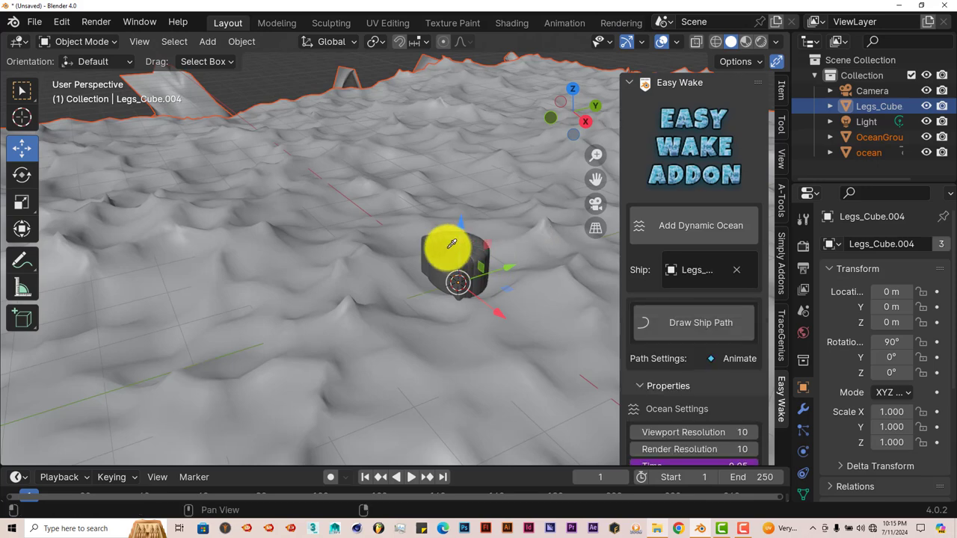
{"action": "left_click", "coordinate": [701, 322]}
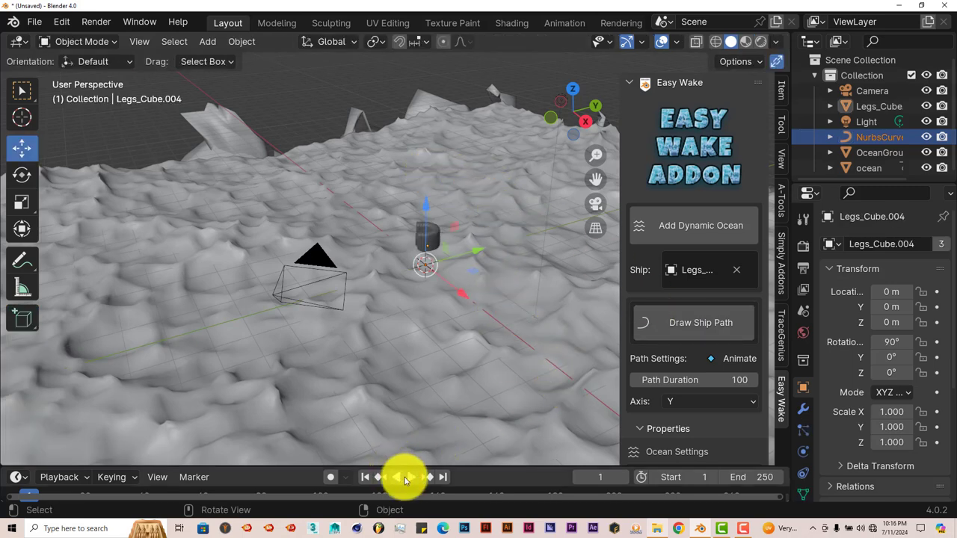
Step: Play, rewind and orbit, then replay to watch the armchair follow its path
{"action": "left_click", "coordinate": [404, 477]}
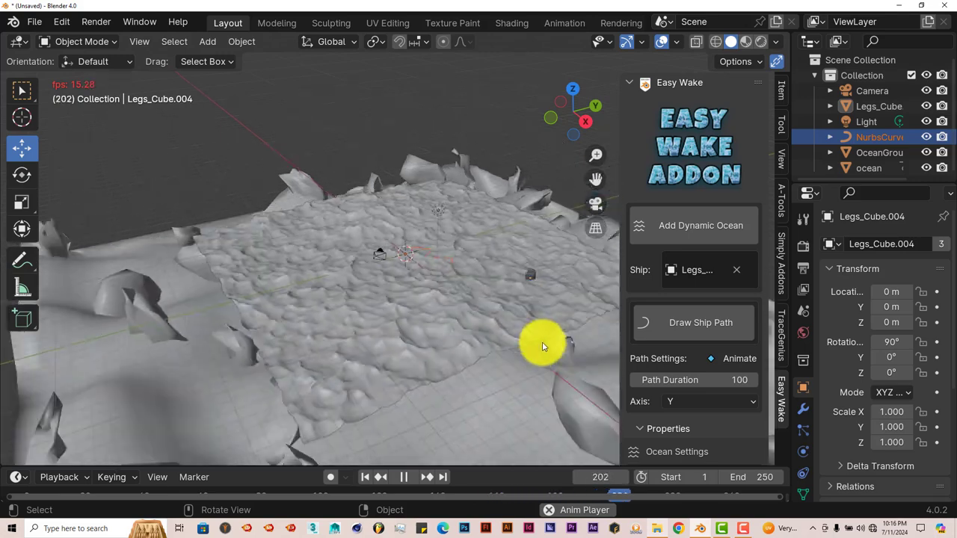
{"action": "left_click", "coordinate": [366, 477]}
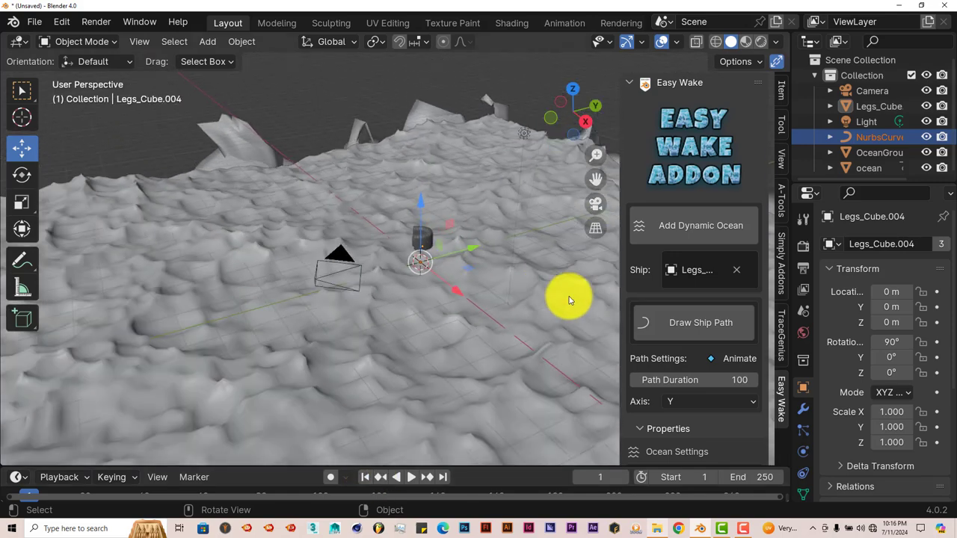
{"action": "mouse_move", "coordinate": [404, 260]}
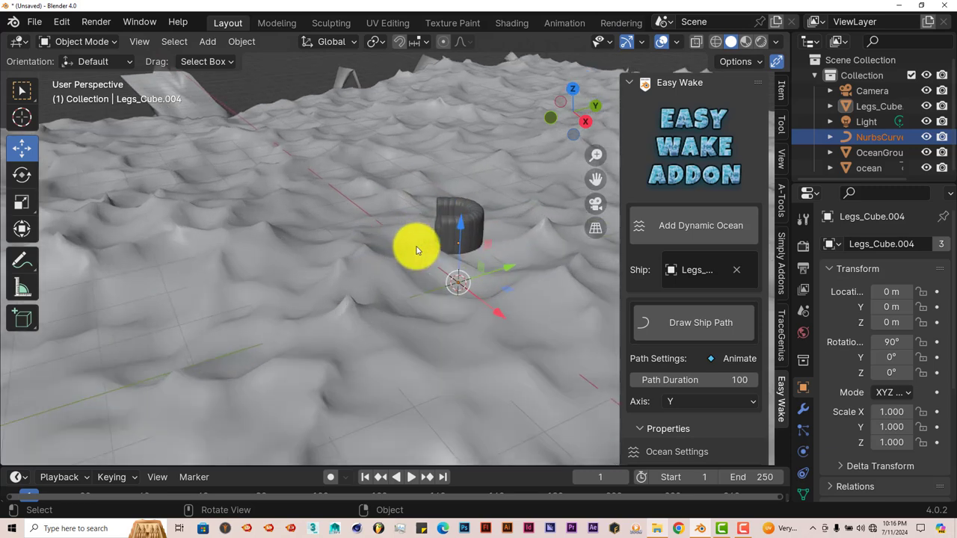
{"action": "left_click_drag", "start_coordinate": [419, 250], "coordinate": [426, 232]}
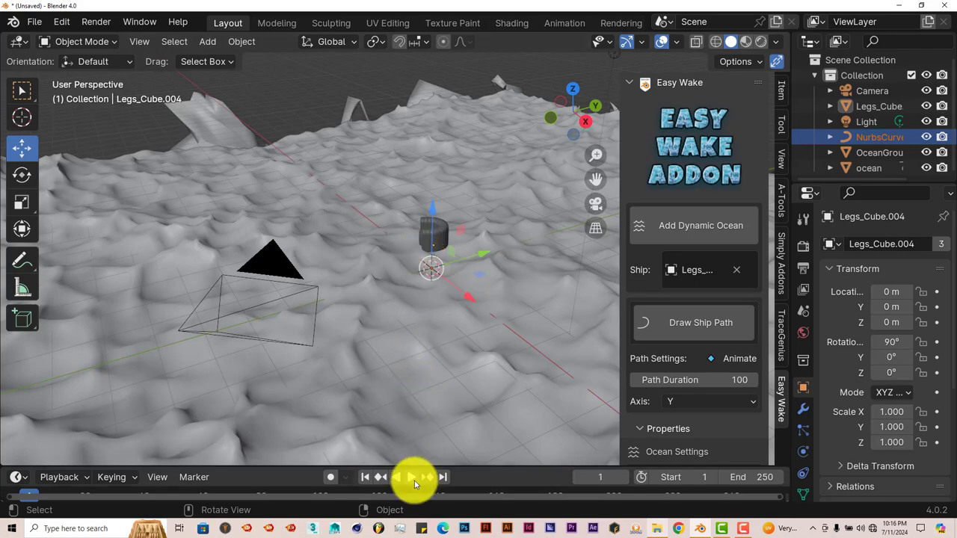
{"action": "left_click", "coordinate": [395, 477]}
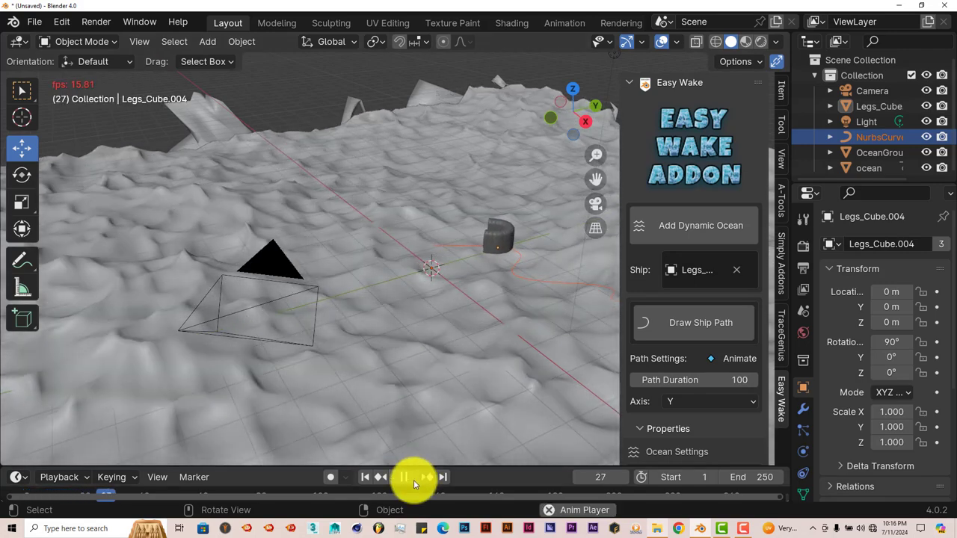